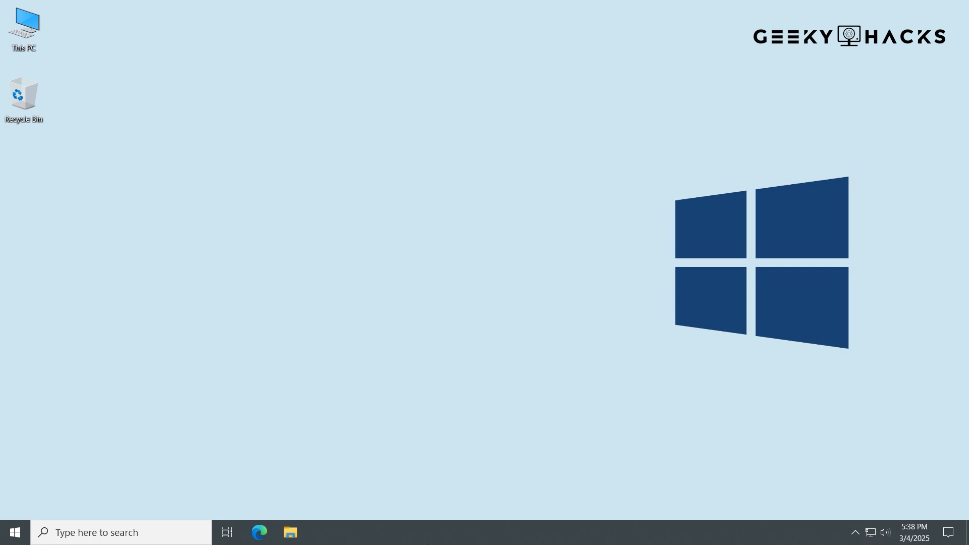
Search for cmd and launch Command Prompt as administrator, approving the UAC prompt.
click(93, 532)
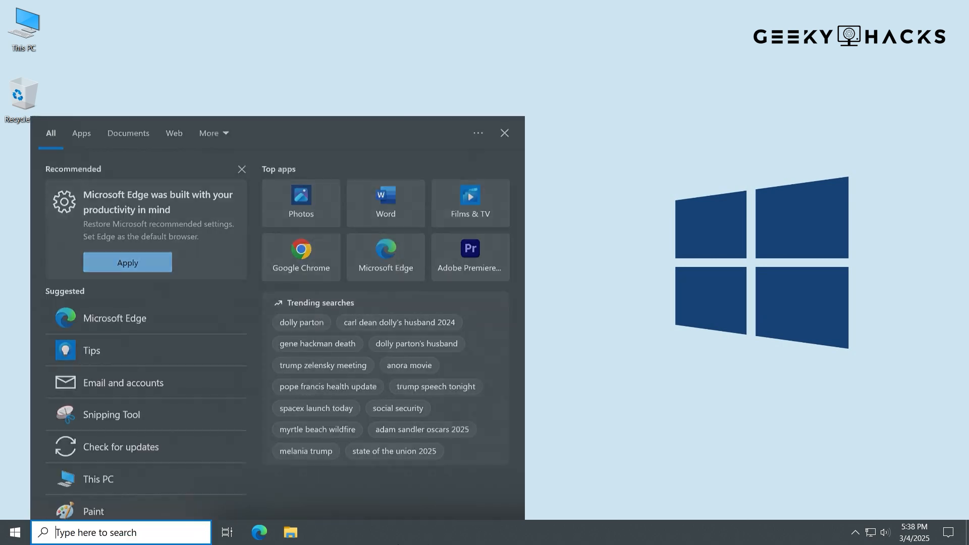
text(cmd)
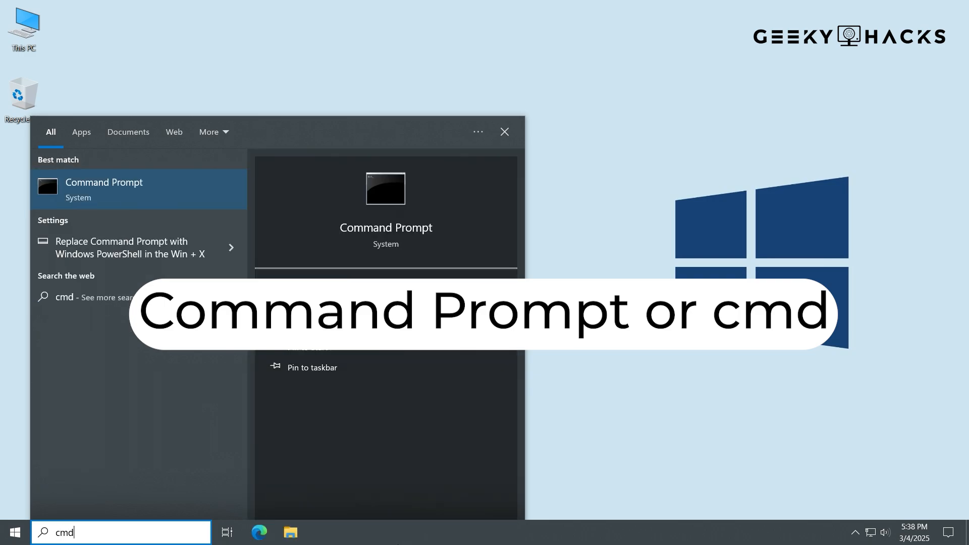
right_click(104, 188)
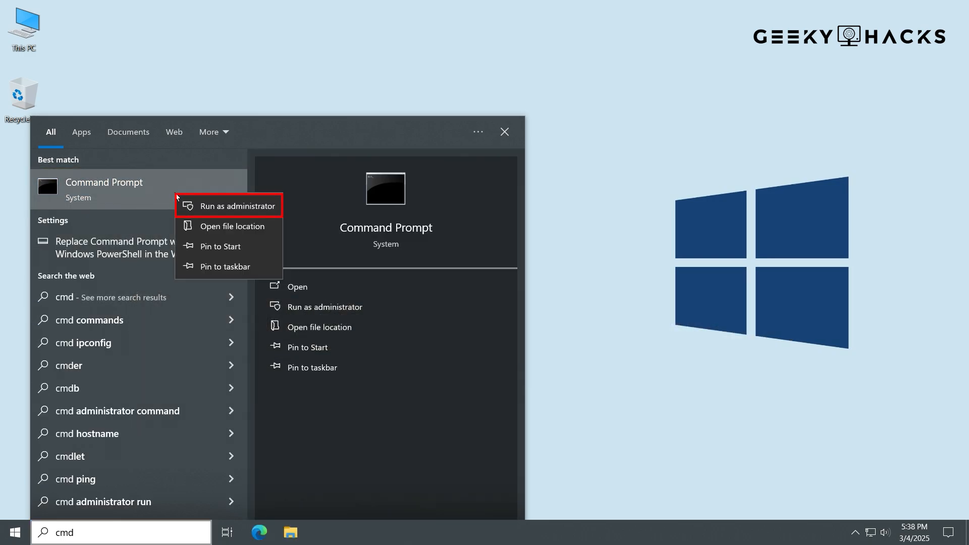
mouse_move(238, 205)
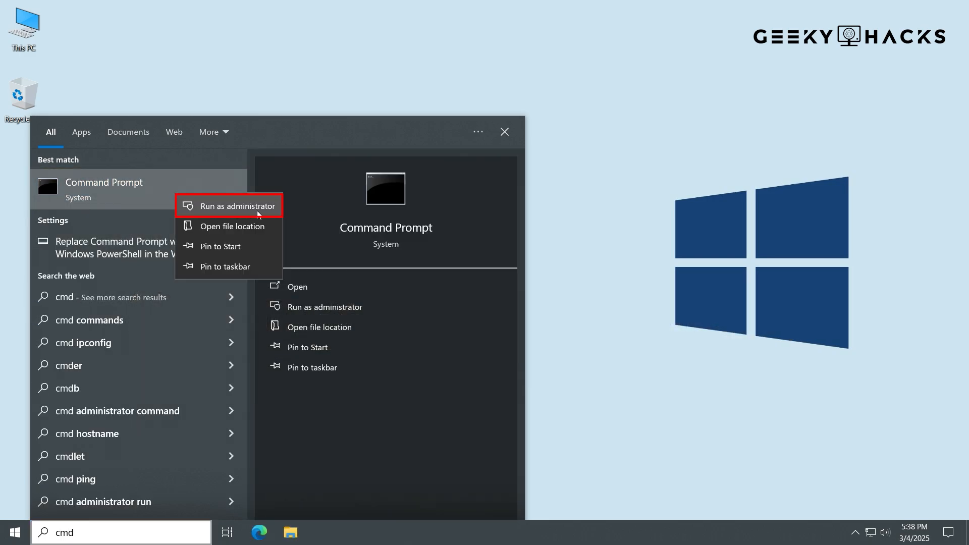
click(238, 205)
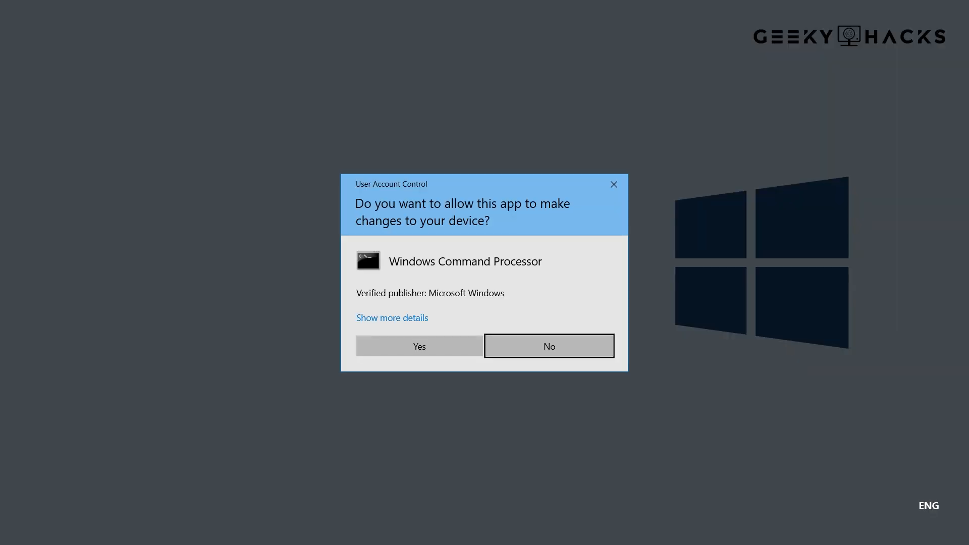
click(419, 345)
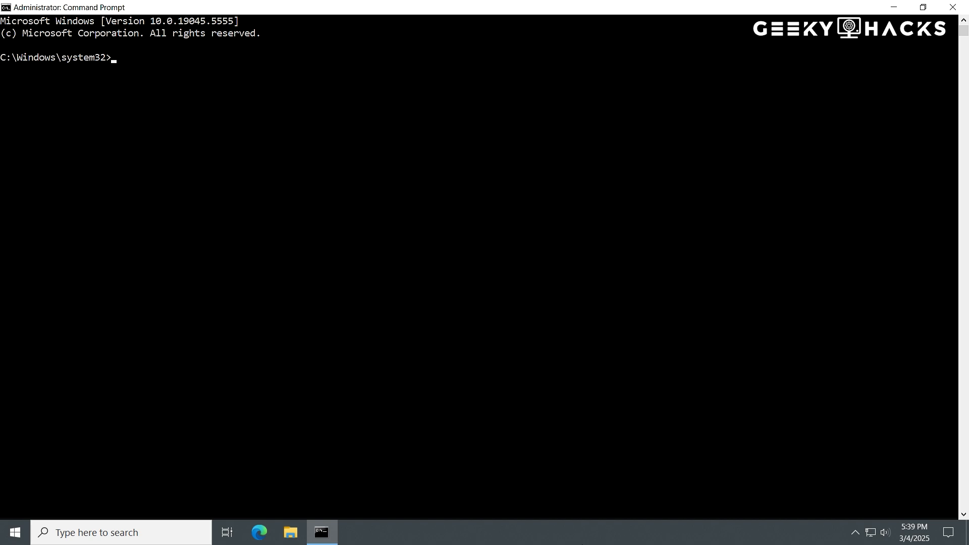
Run sfc /scannow to verify and repair Windows system files.
click(921, 7)
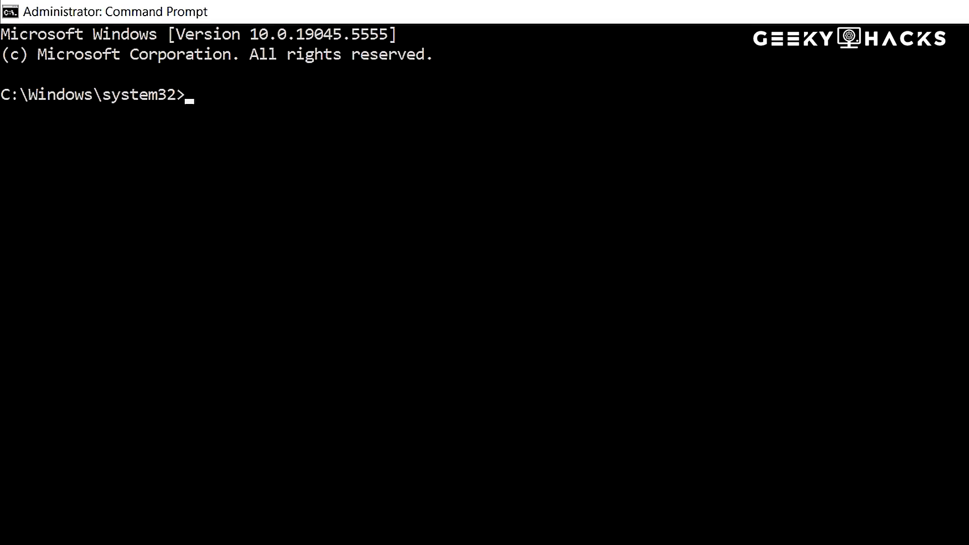
text(sfc /scannow)
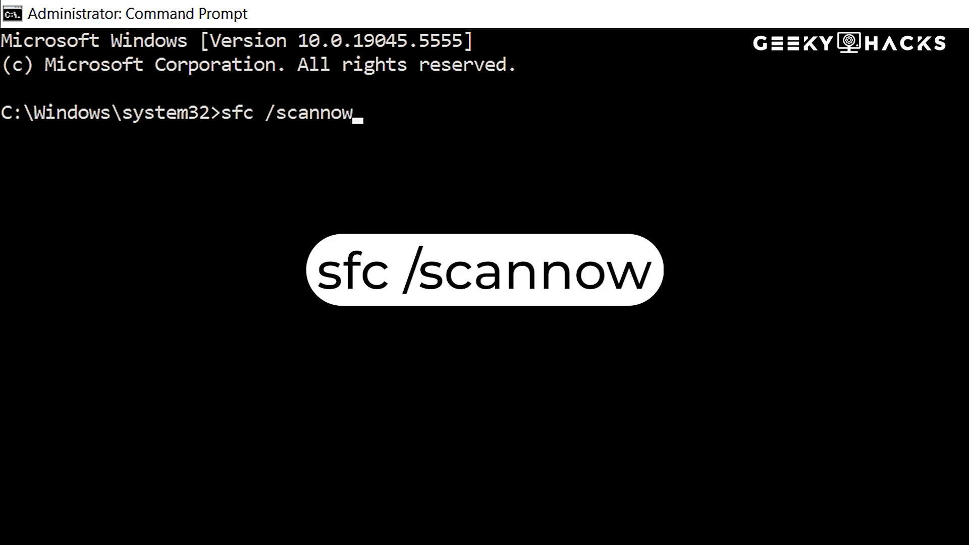
key(Enter)
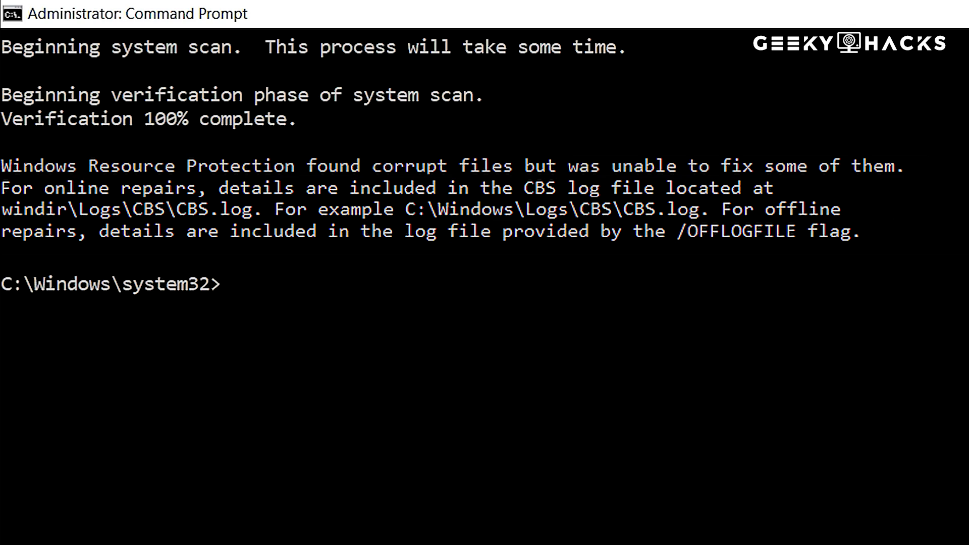
Run dism /online /cleanup-image /checkhealth to check the component store health.
text(dism)
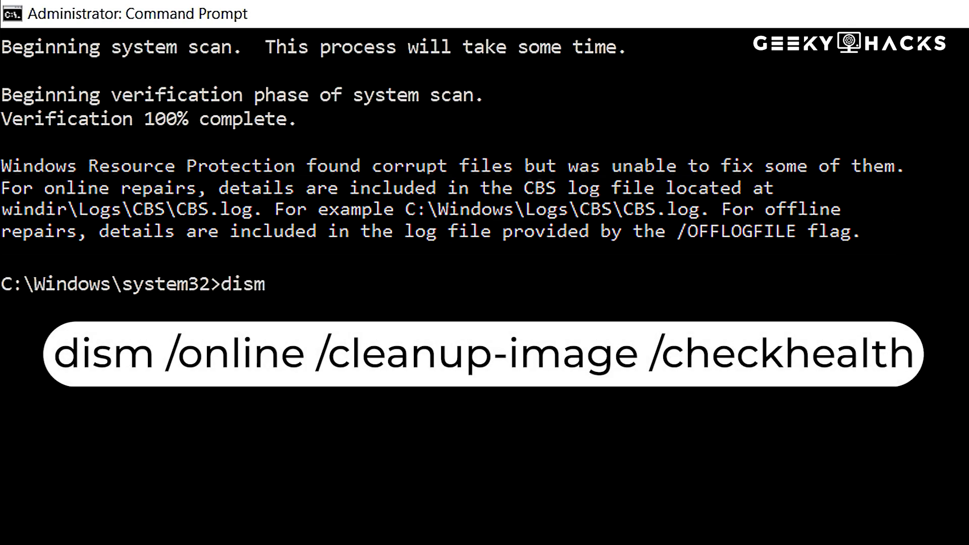
text(/onl)
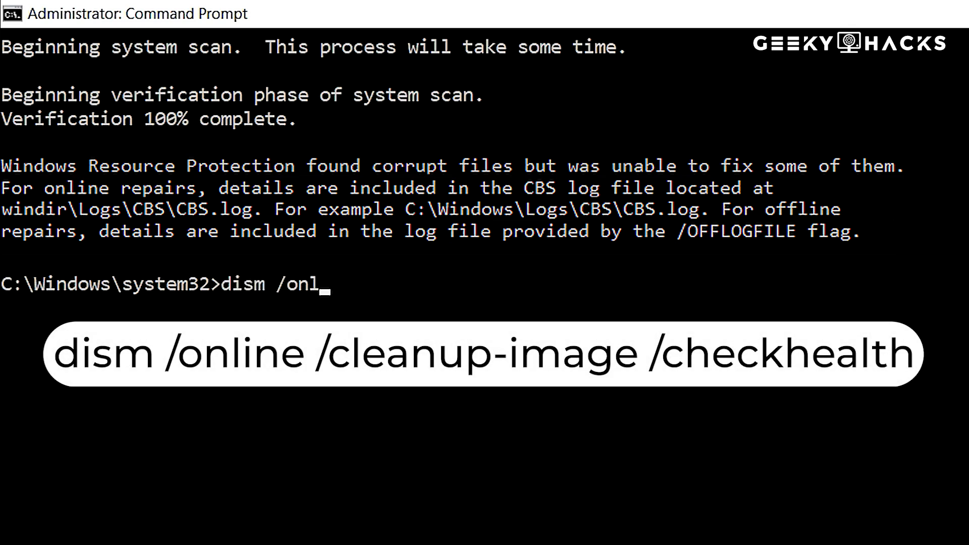
text(ine /)
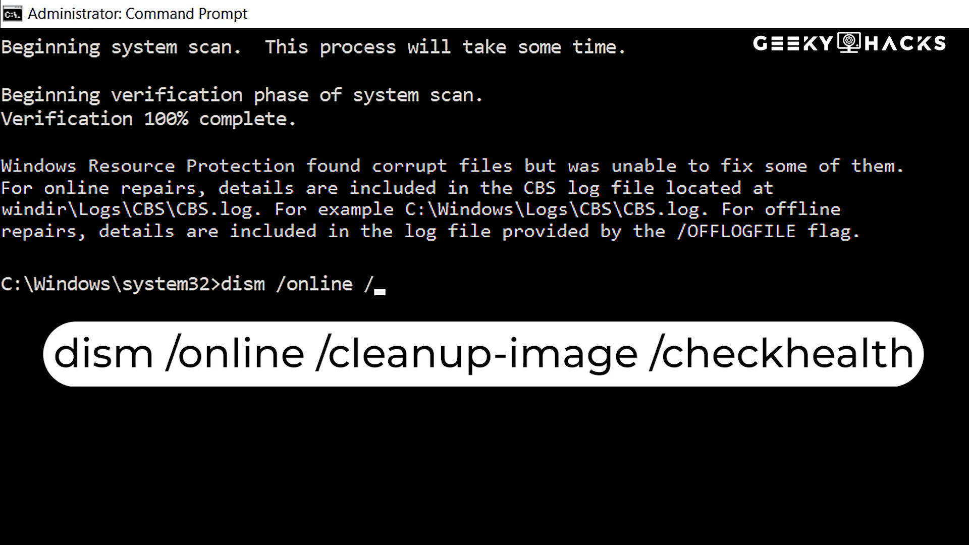
text(cleanu)
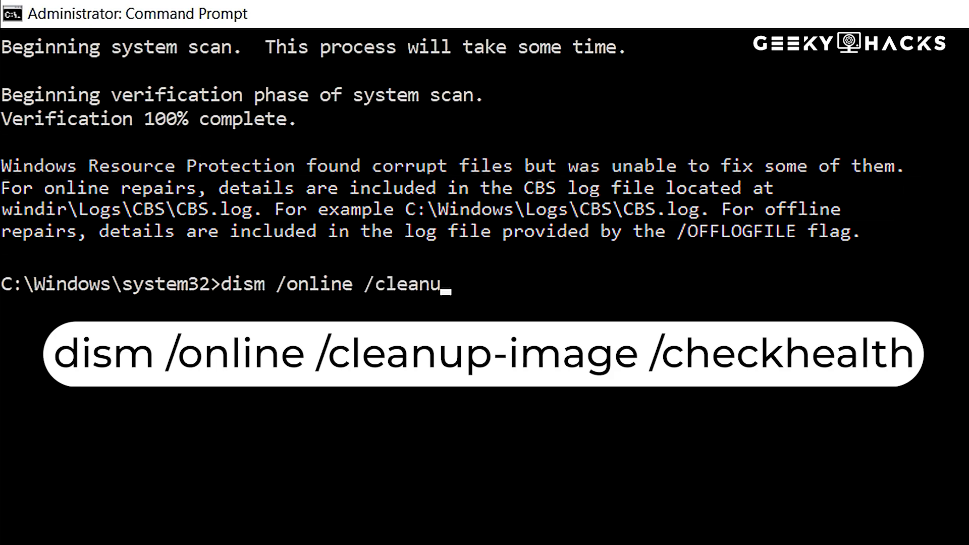
text(p-image /)
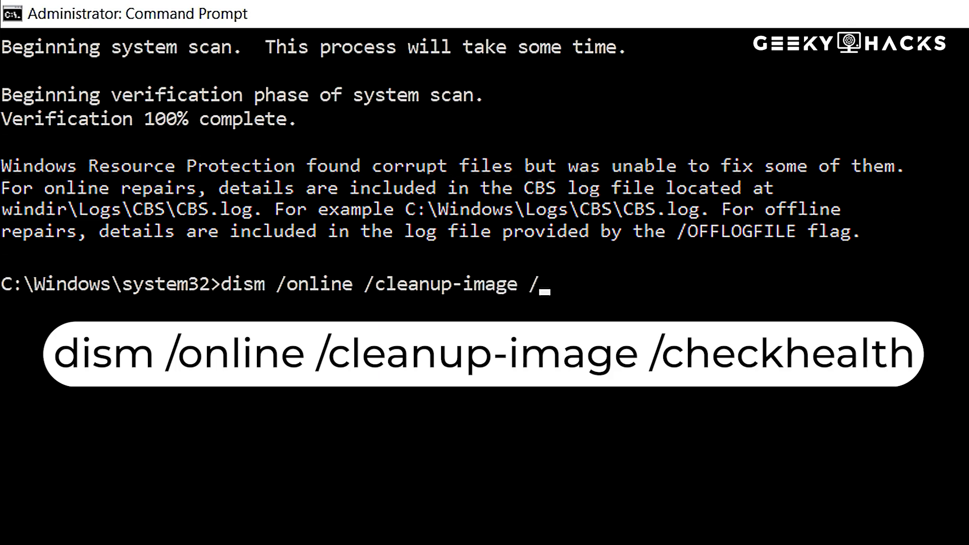
text(check)
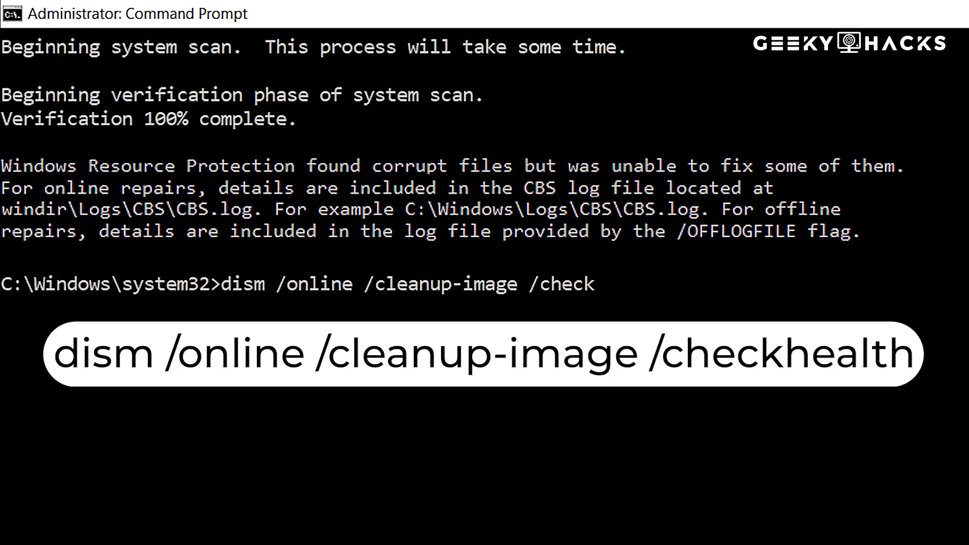
text(health)
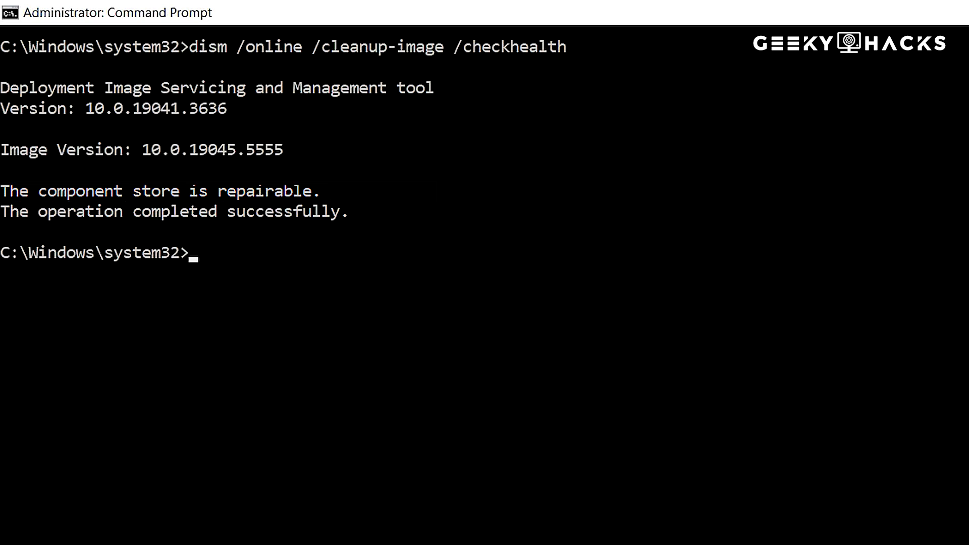
Run dism /online /cleanup-image /scanhealth for a full image health scan to 100%.
text(d)
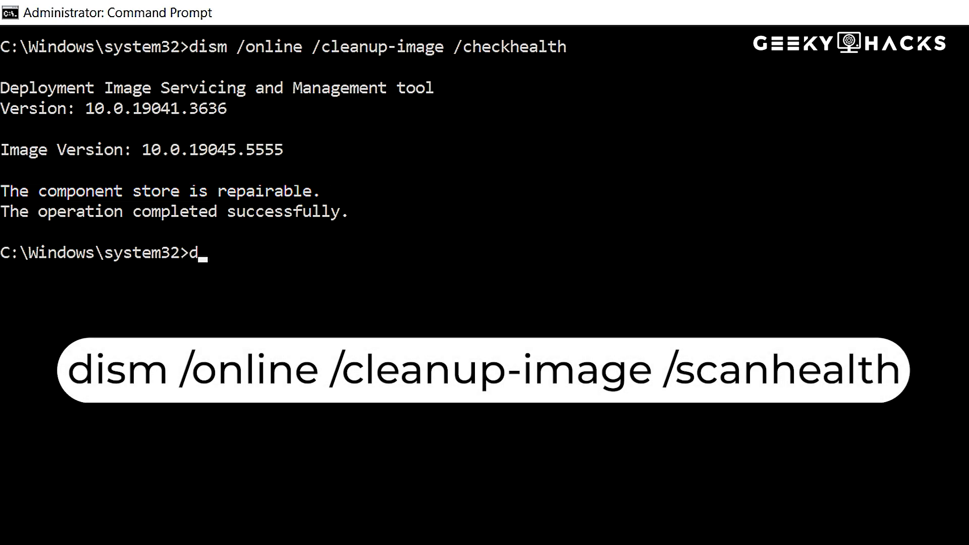
text(ism /onli)
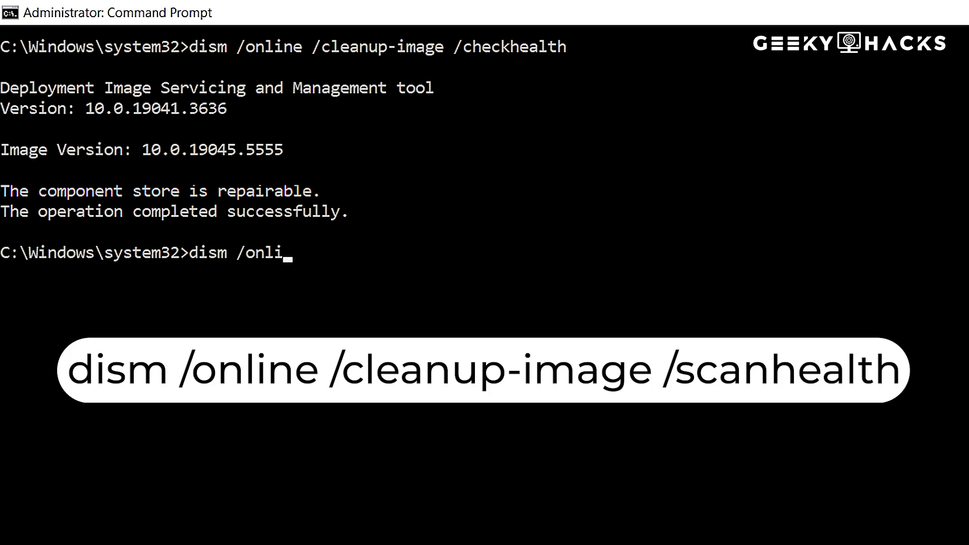
text(ne /)
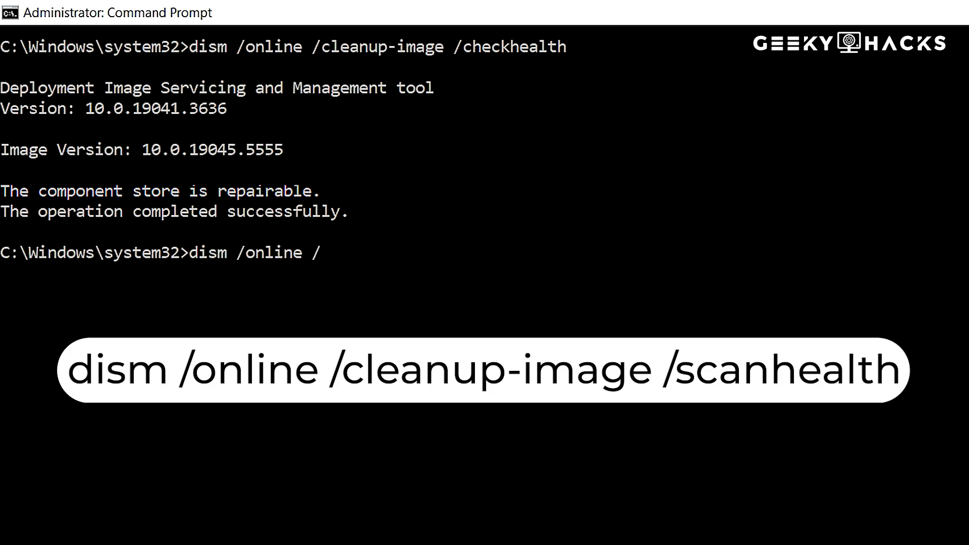
text(cleanu)
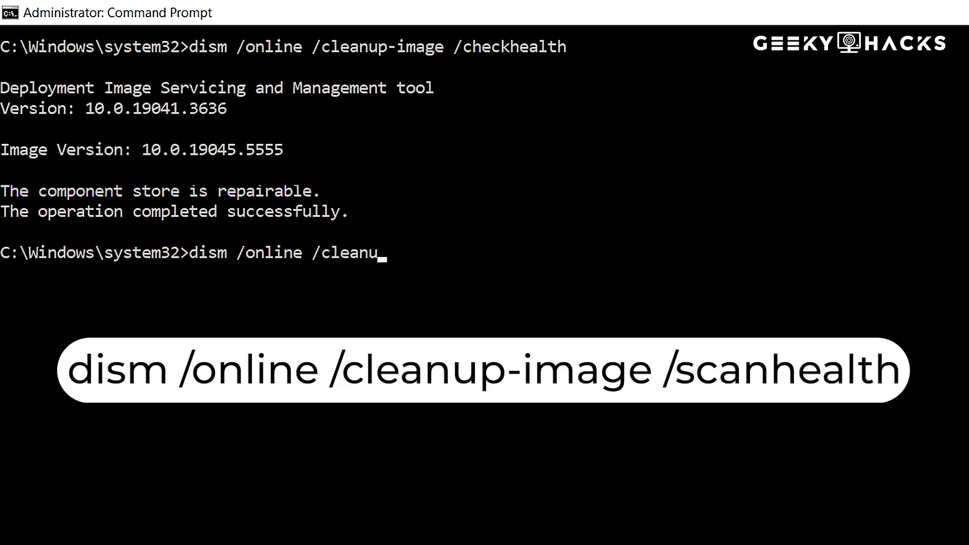
text(p-ima)
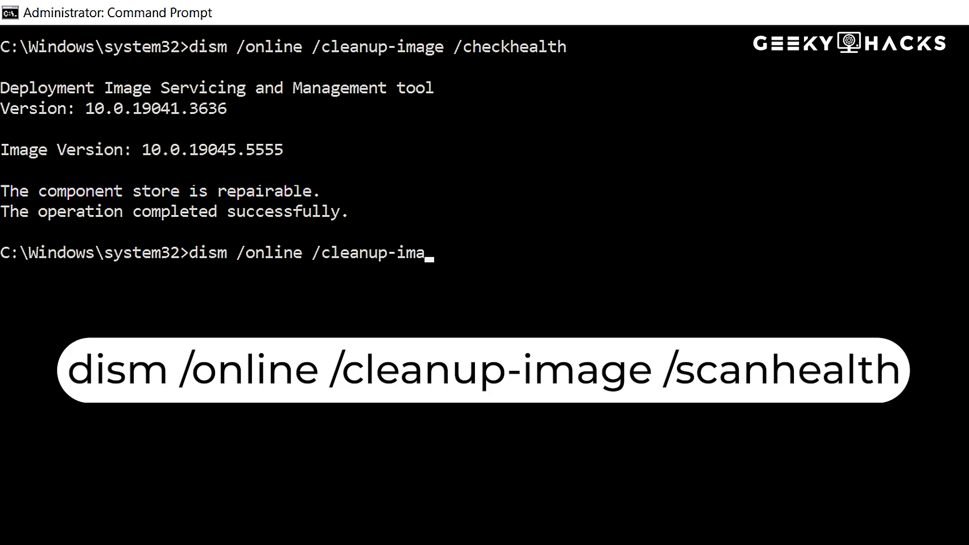
text(ge /)
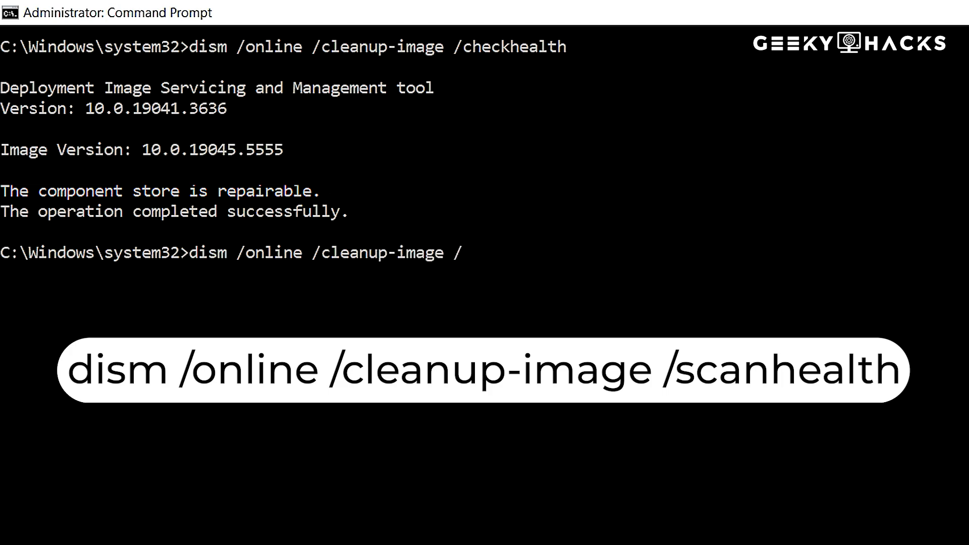
text(scanhealth)
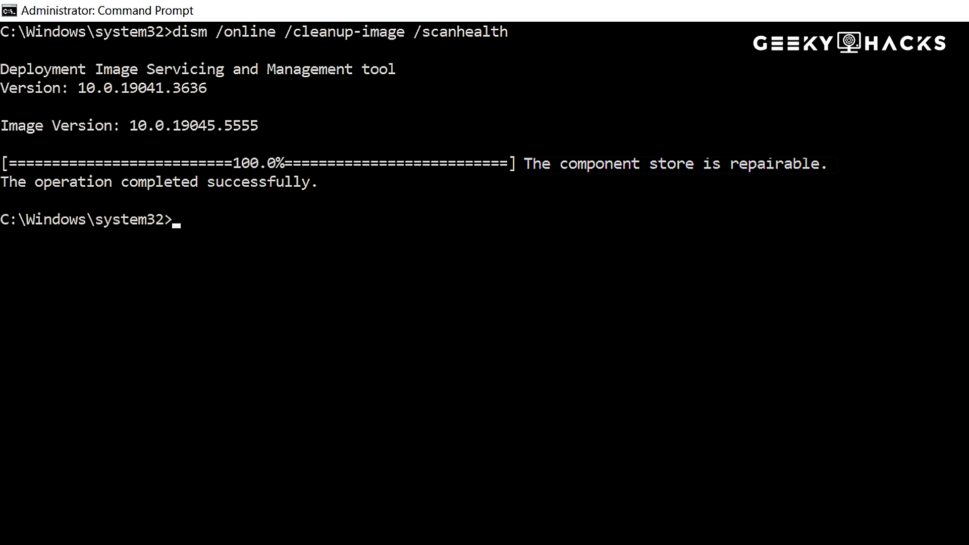
Run dism /online /cleanup-image /restorehealth to repair the component store corruption.
text(d)
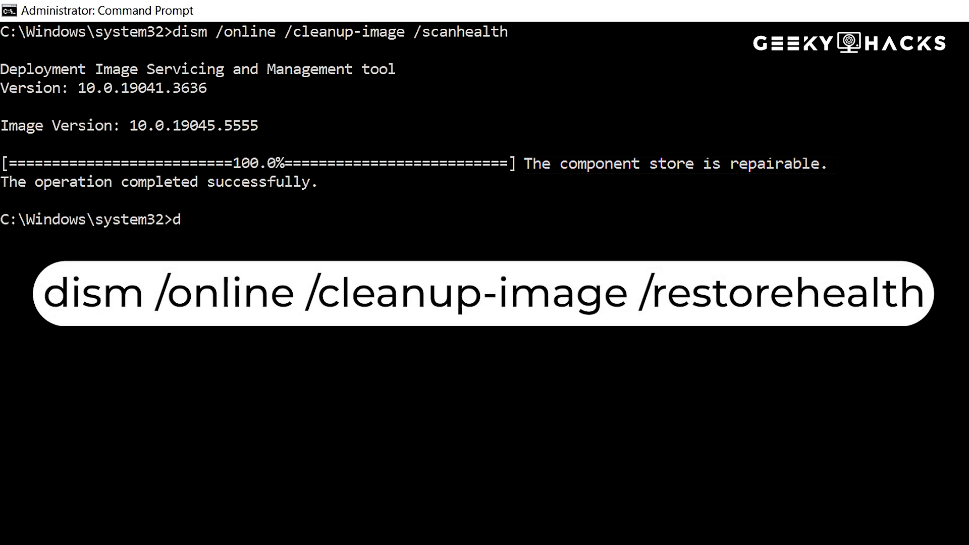
text(ism)
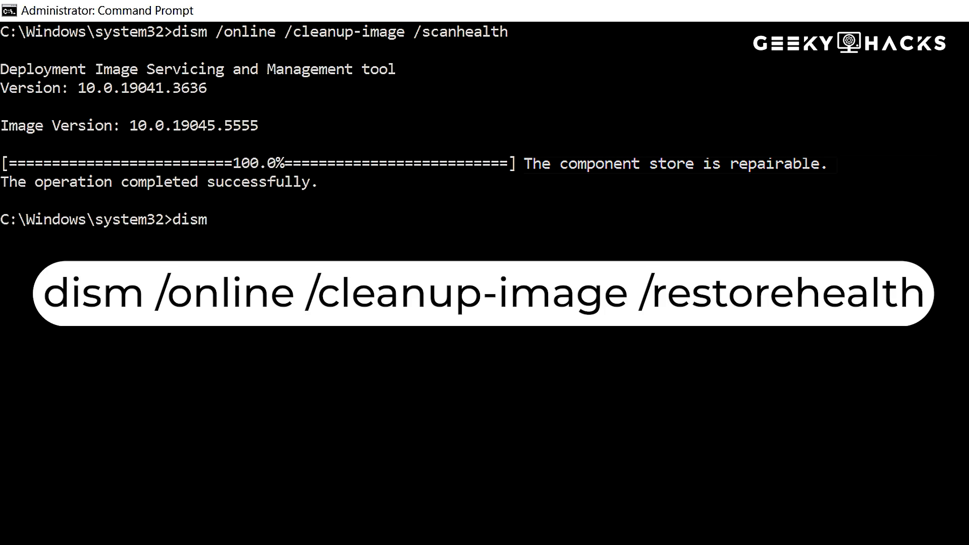
text(/onli)
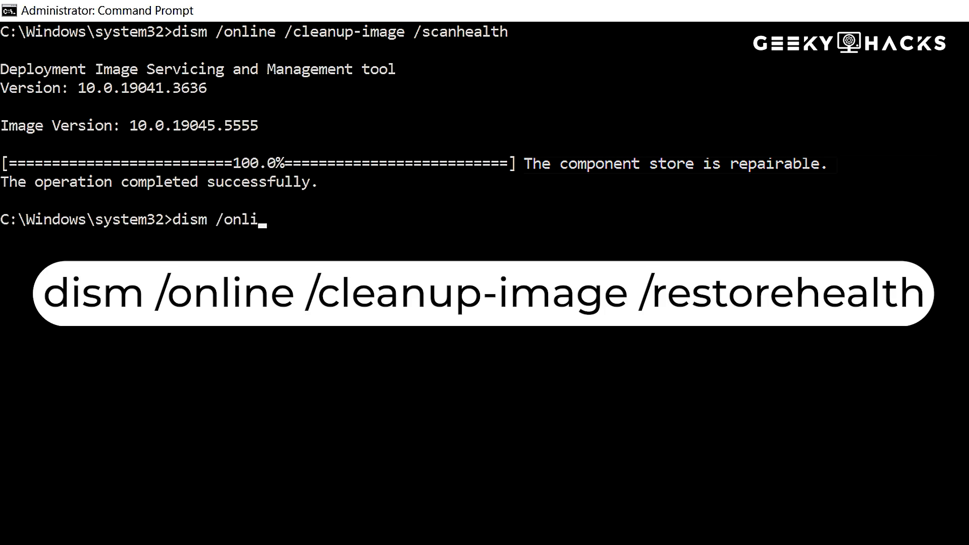
text(ne /)
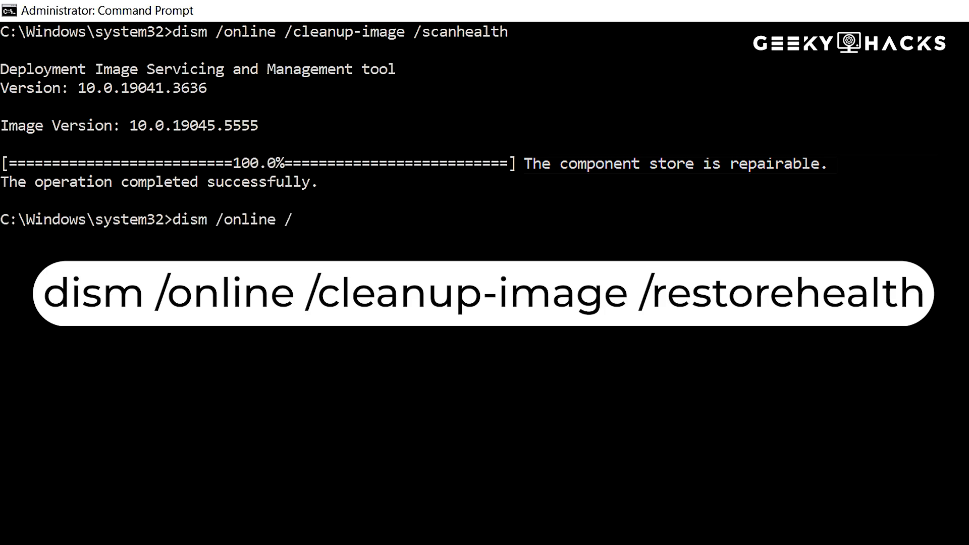
text(cleanu)
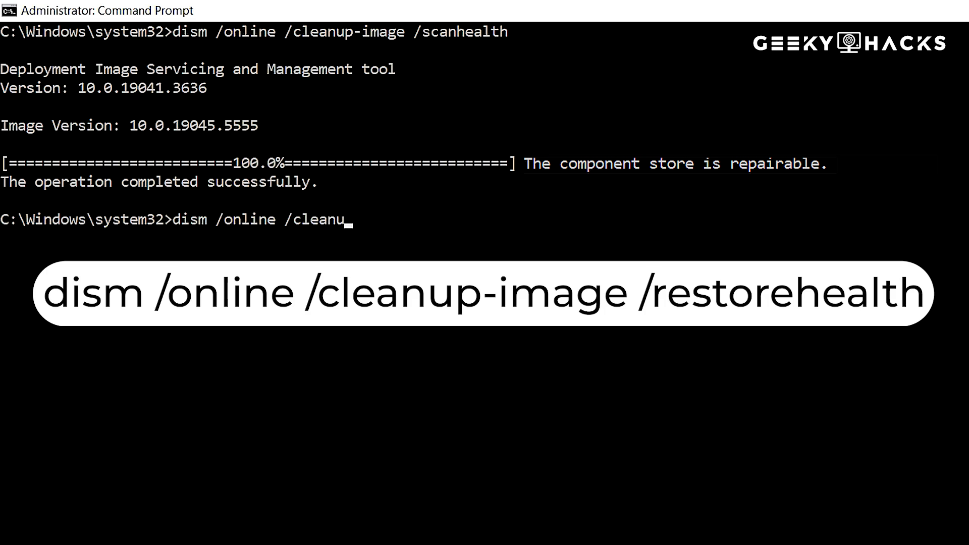
text(p-image /)
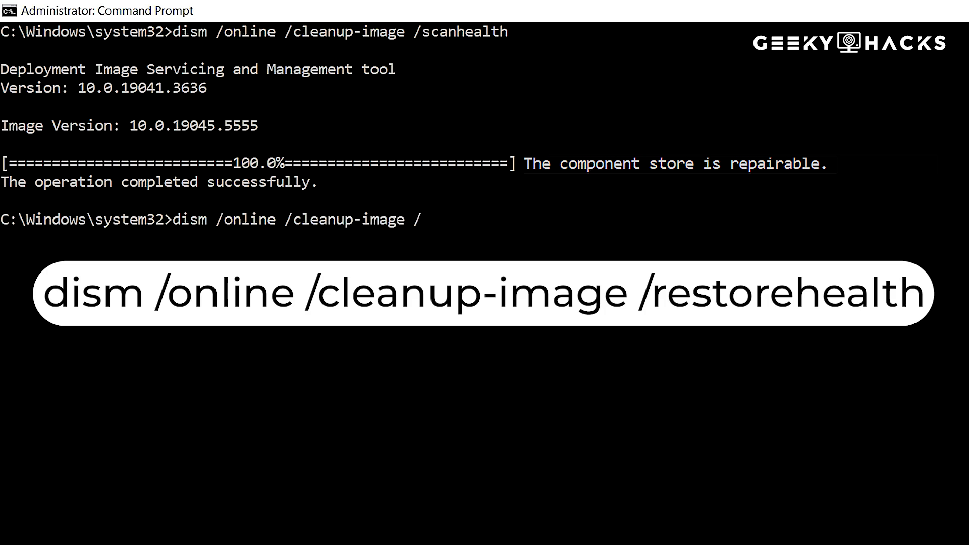
text(rest)
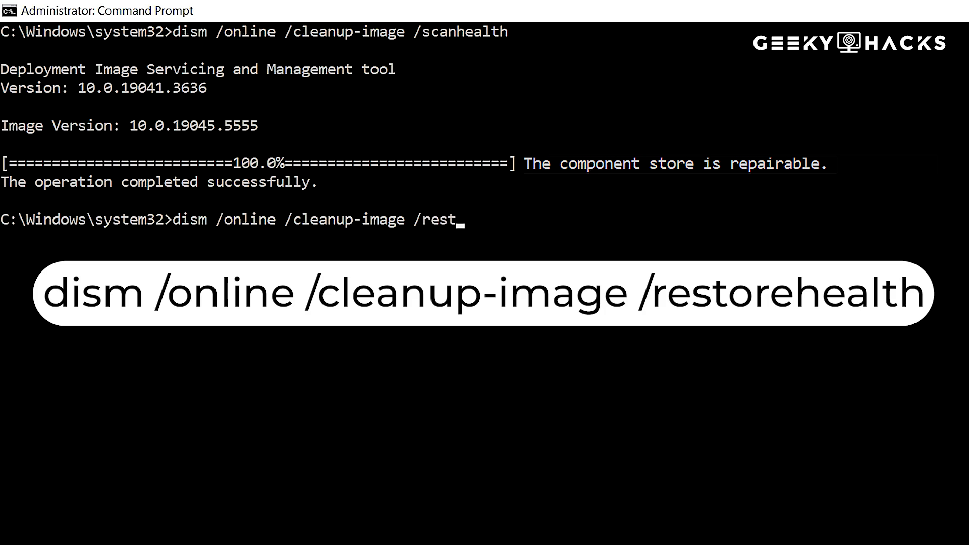
text(orehealth)
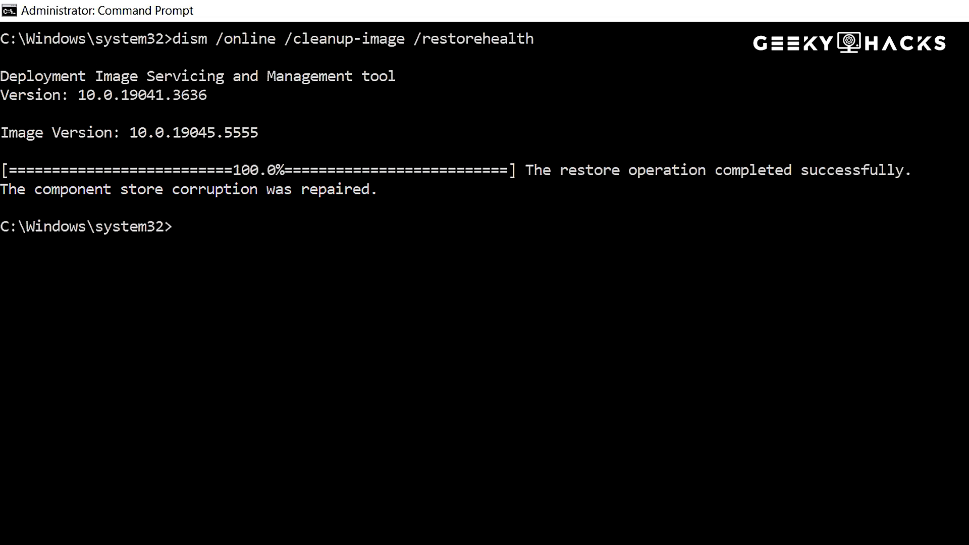
Run a second sfc /scannow verification, then bring up Windows Settings.
text(sfc /)
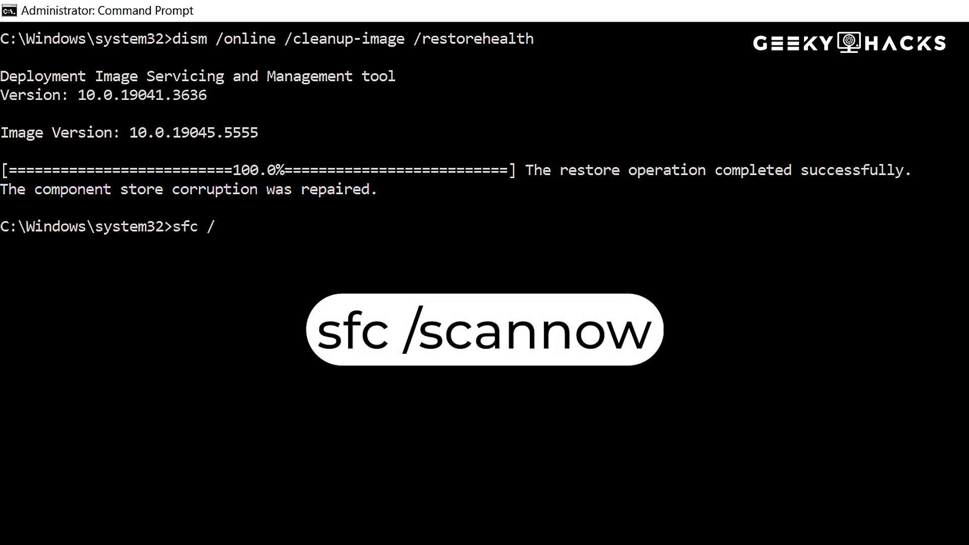
text(scannow)
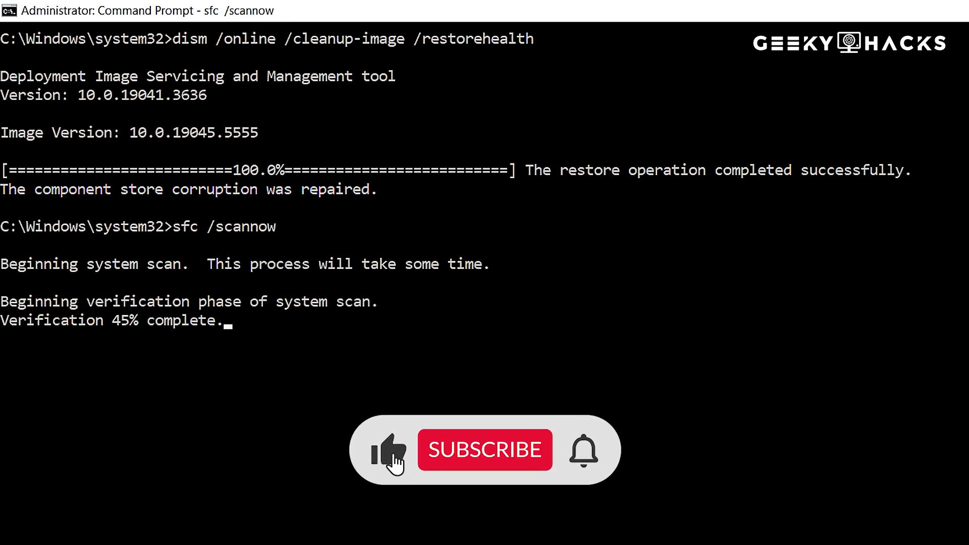
click(484, 450)
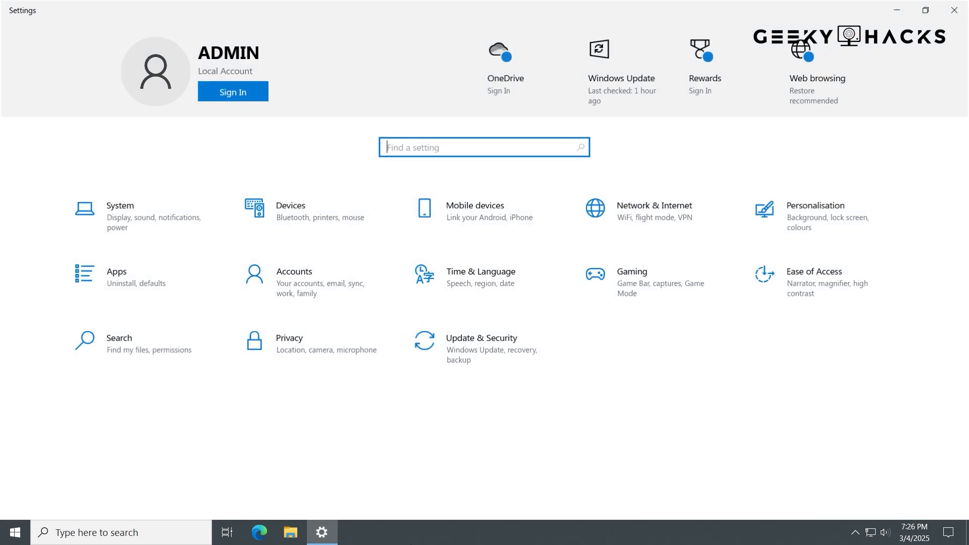
mouse_move(312, 282)
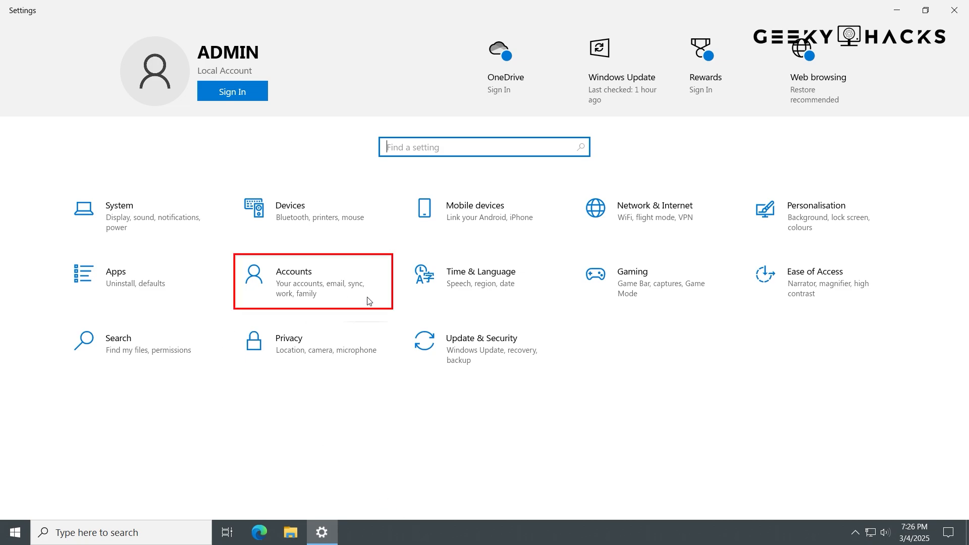
From Accounts > Family & other users, begin adding a user without a Microsoft account.
click(312, 281)
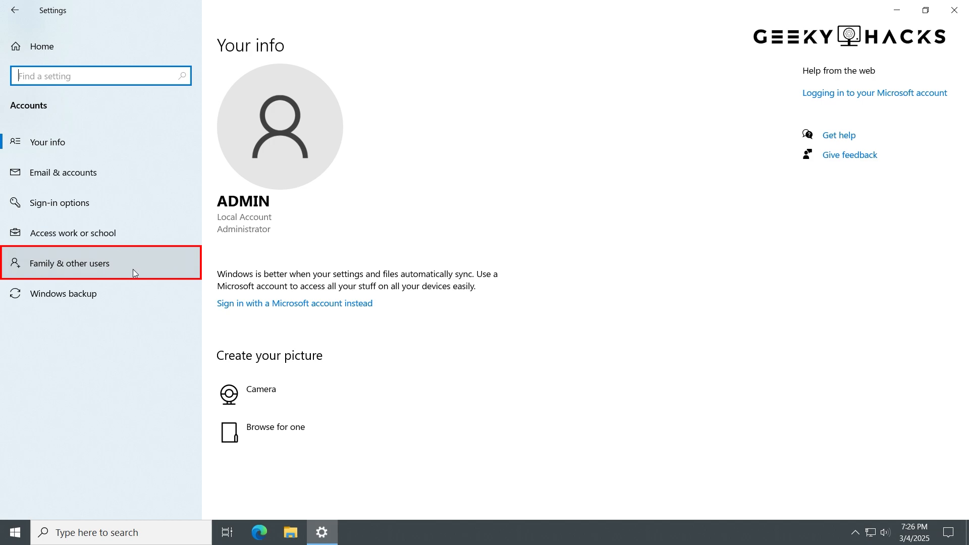
click(71, 262)
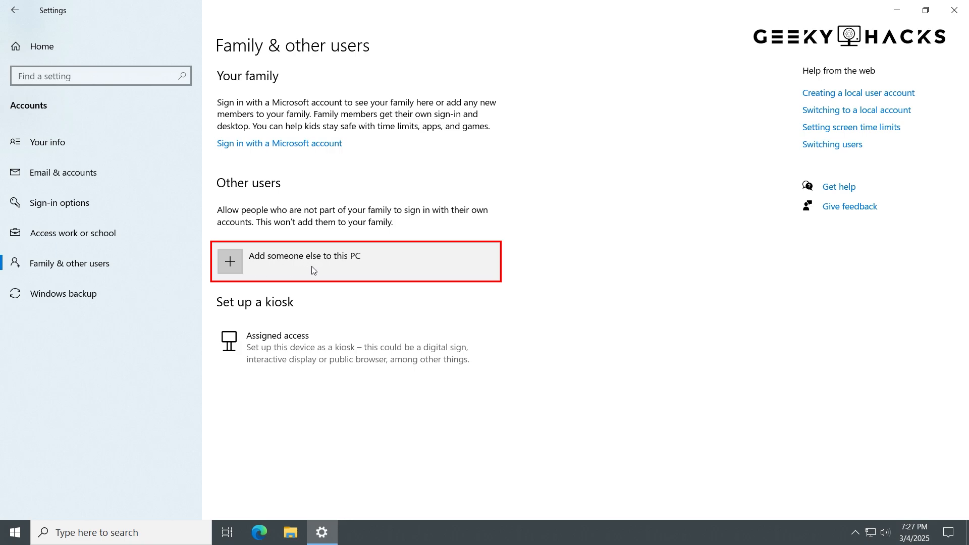
click(304, 255)
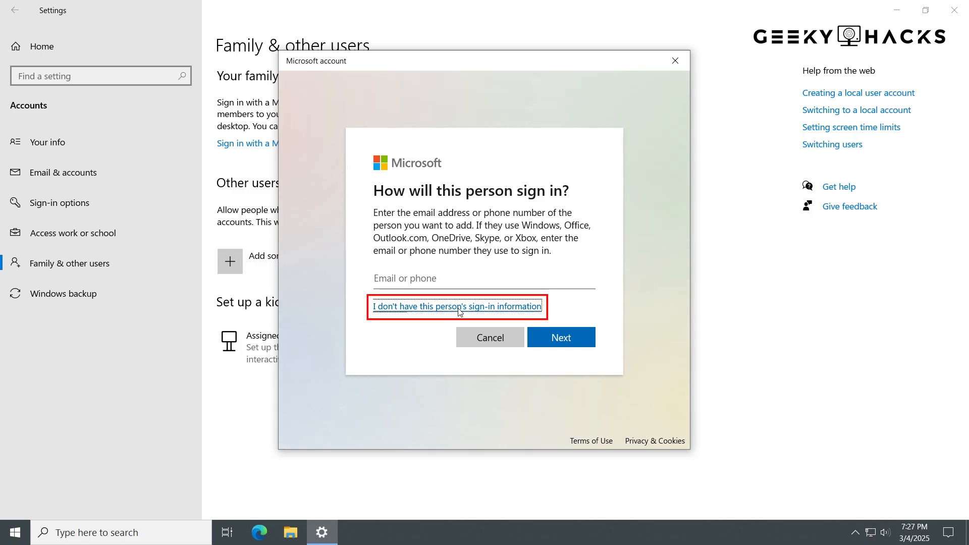
click(457, 306)
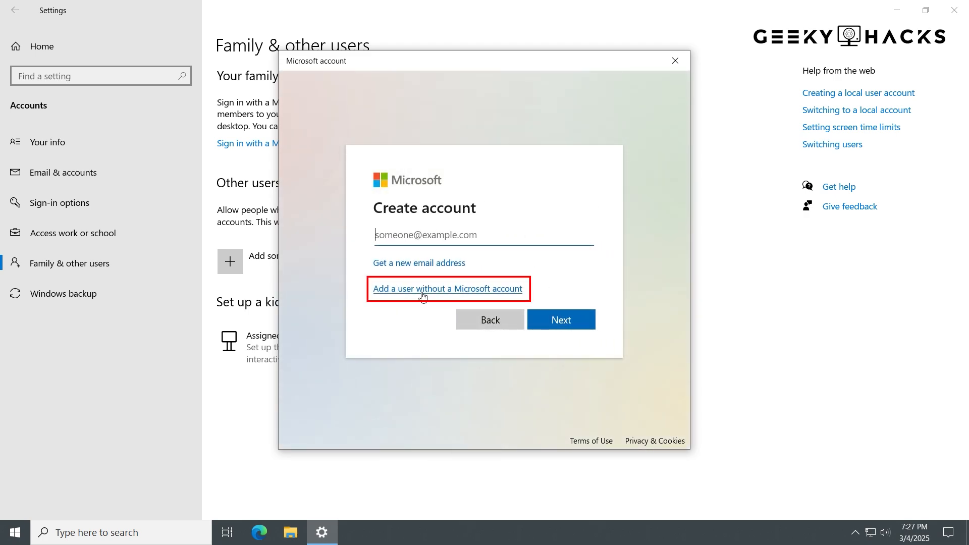
click(447, 289)
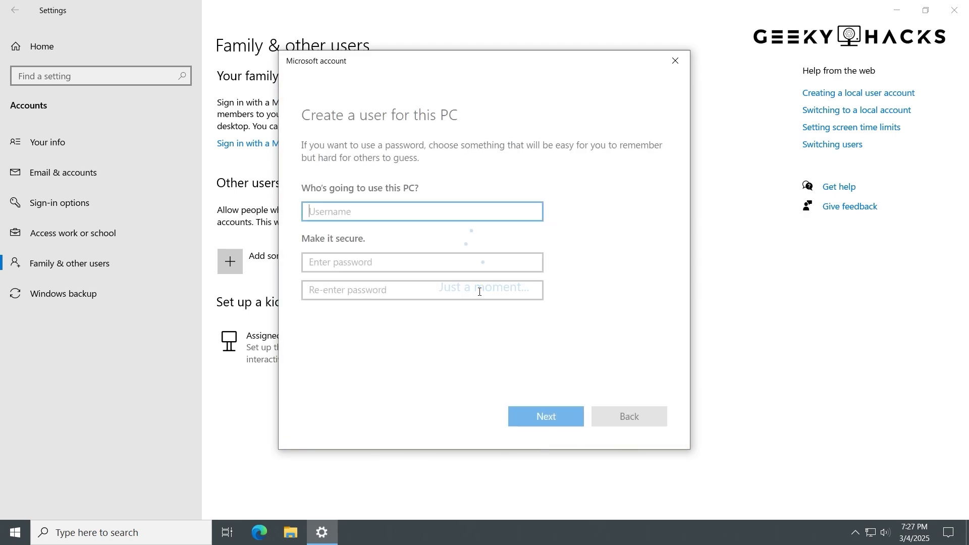
Create the local account with username 'Geeky Hacks'.
text(G)
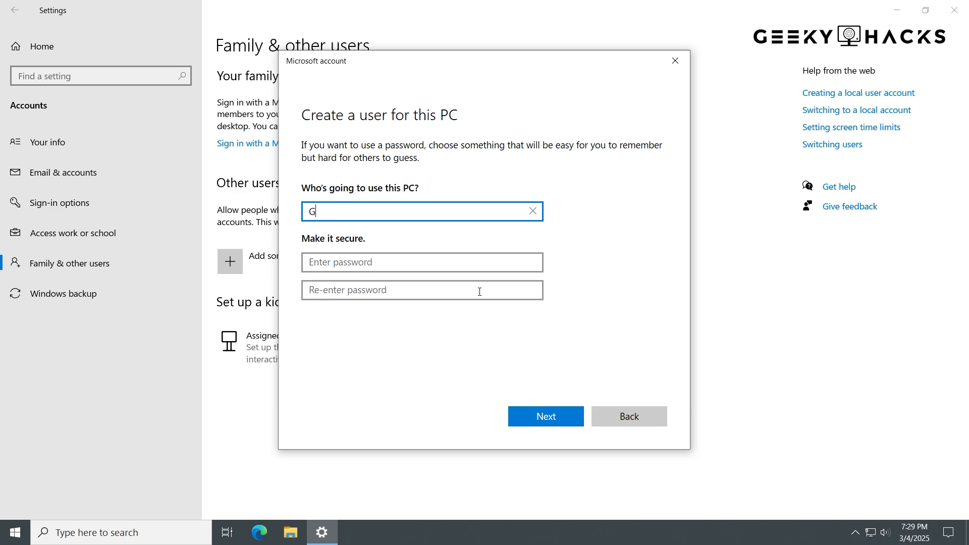
text(eeky)
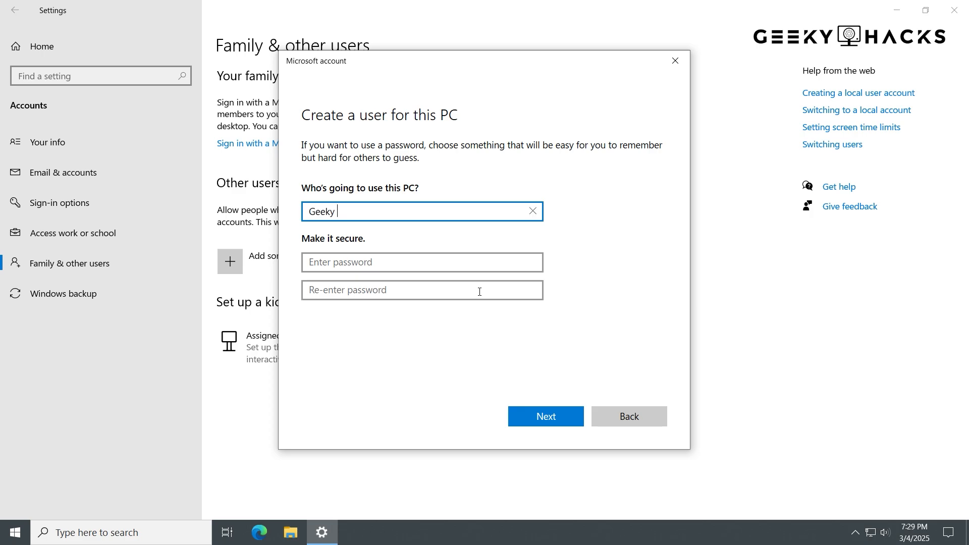
text(Hacks)
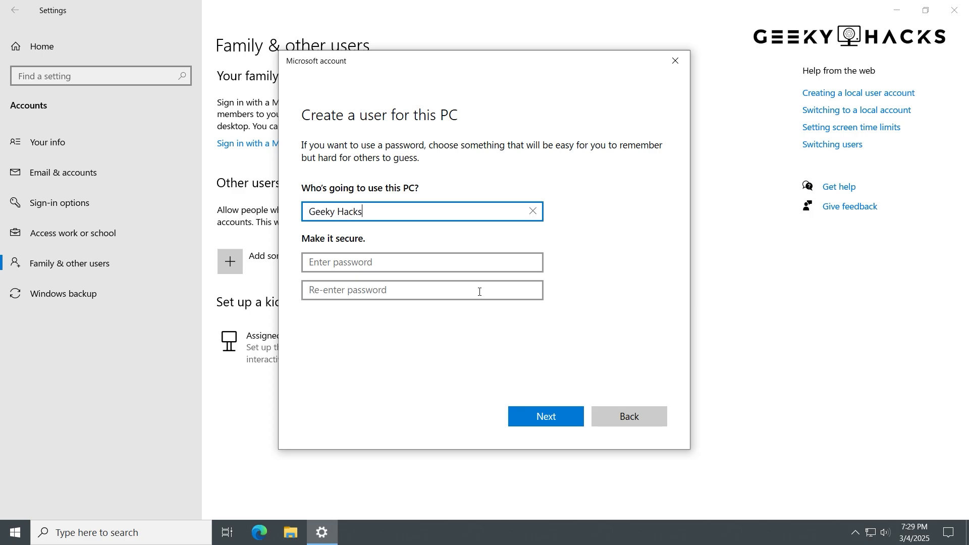
click(422, 263)
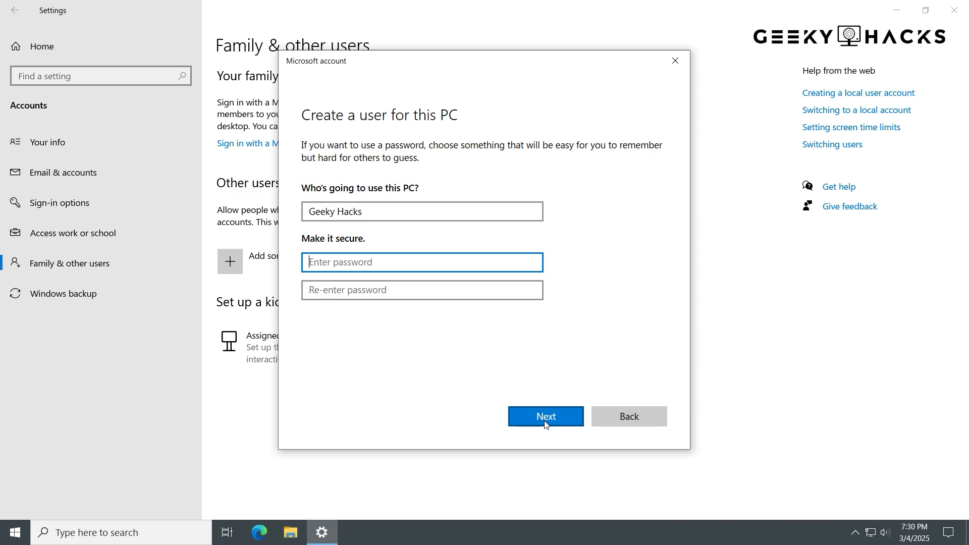
click(544, 416)
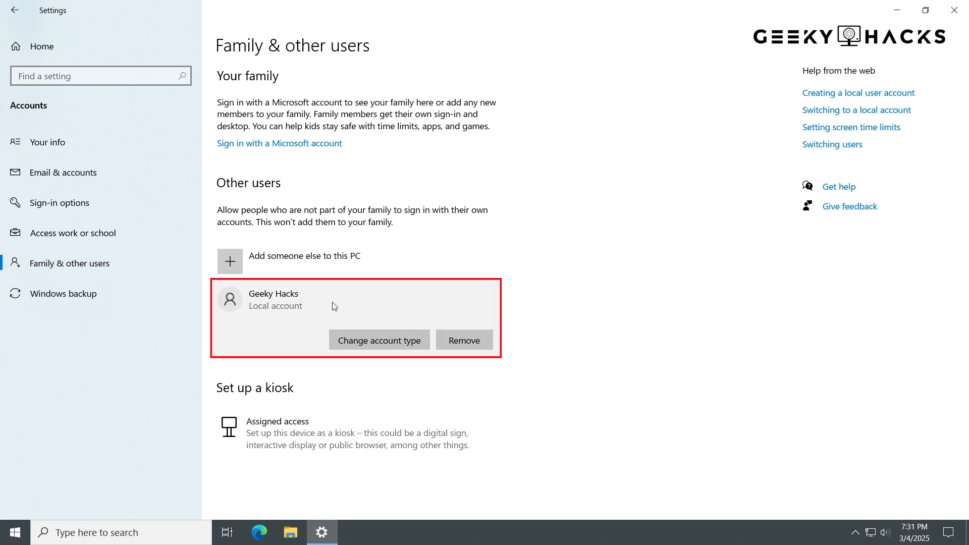
mouse_move(379, 340)
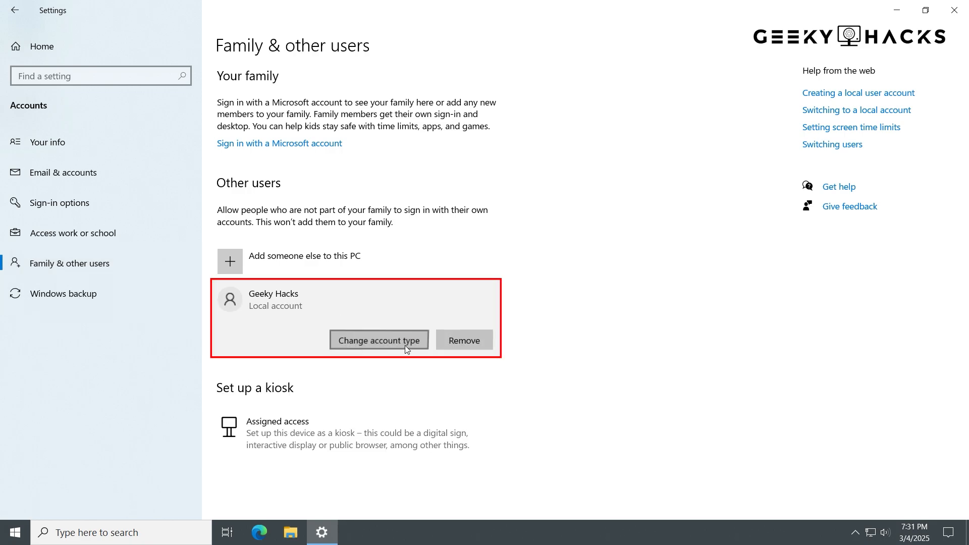
Change the 'Geeky Hacks' account type to Administrator and confirm.
click(379, 340)
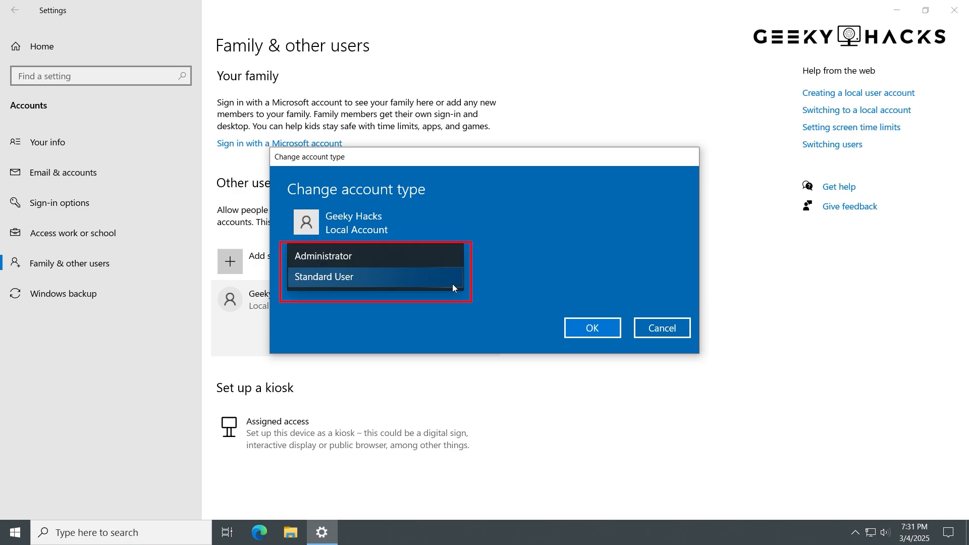
click(321, 256)
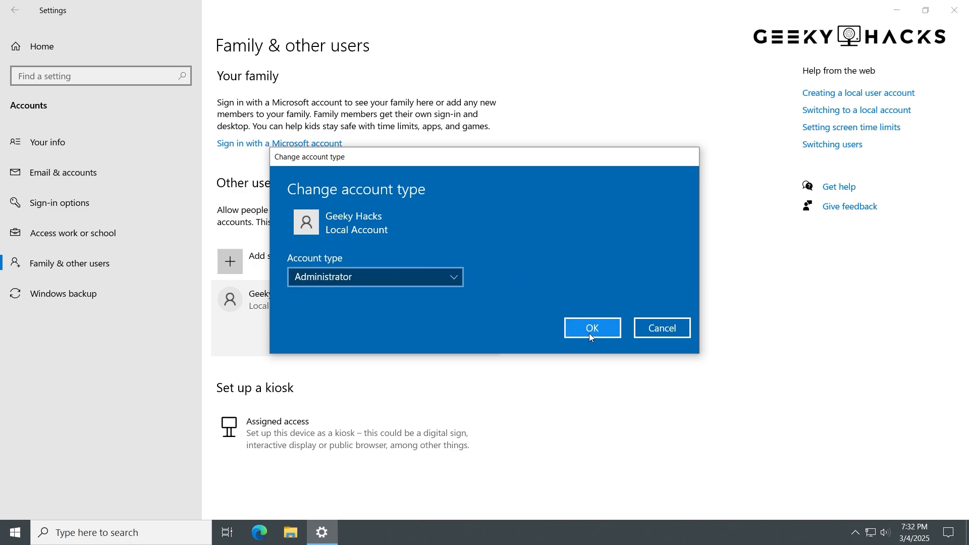
click(591, 327)
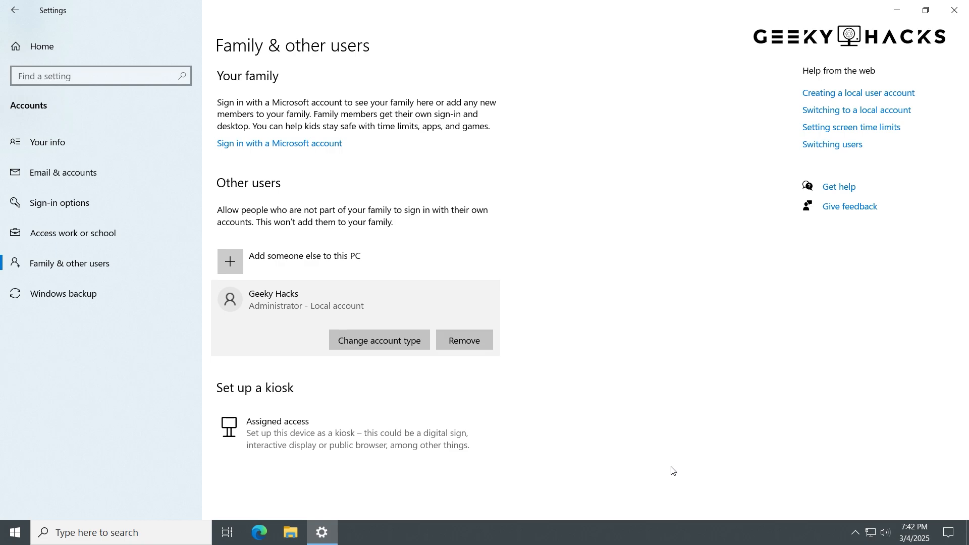
Sign out of the current account via the Ctrl+Alt+Delete security screen.
key(Ctrl+Alt+Delete)
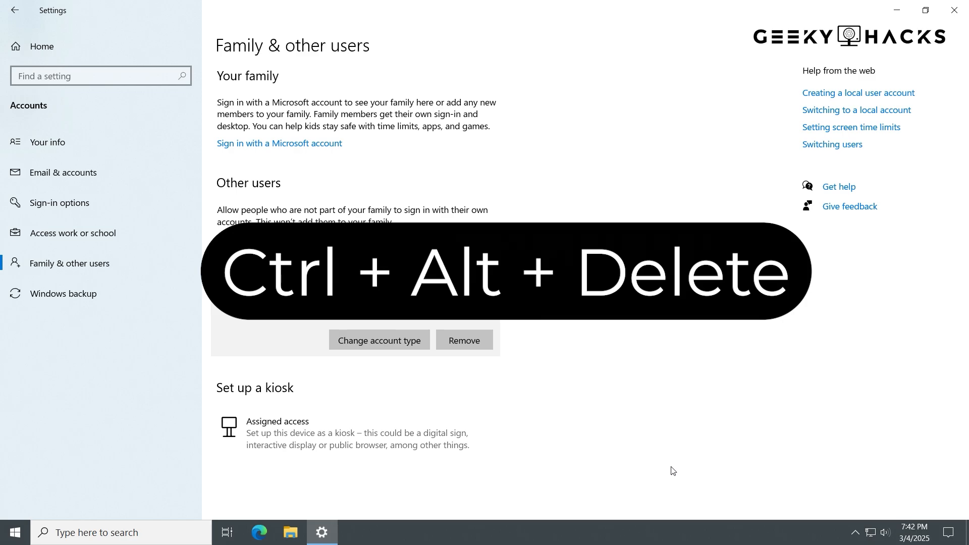
key(ctrl+alt+delete)
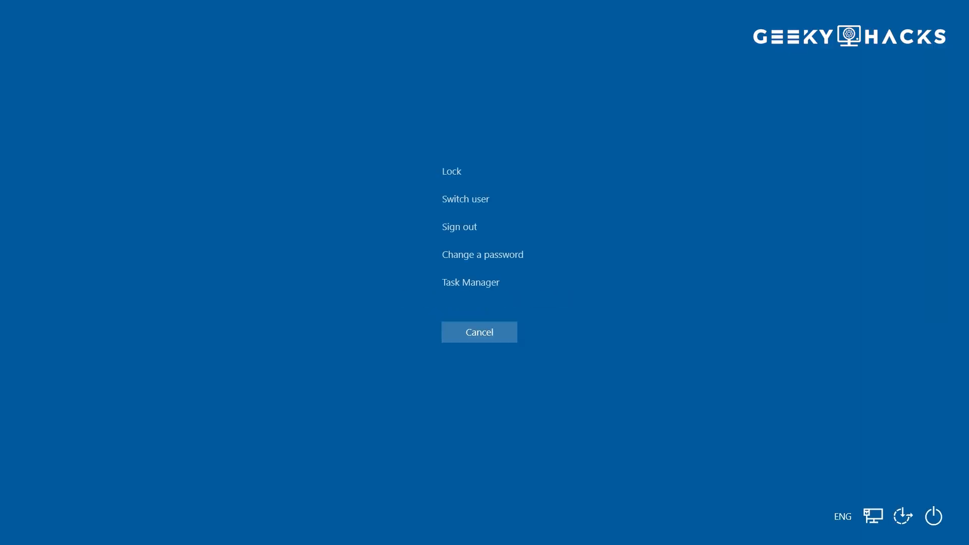
click(459, 226)
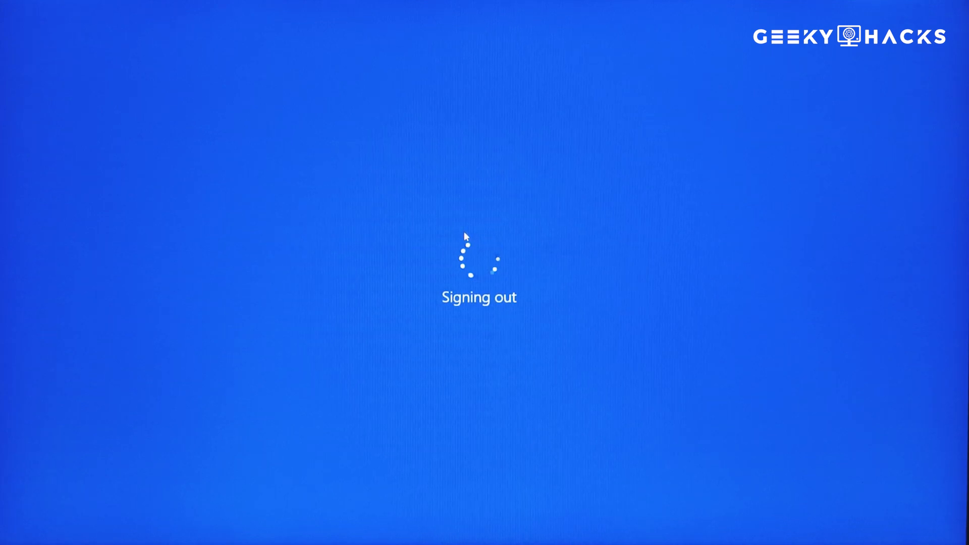
mouse_move(630, 334)
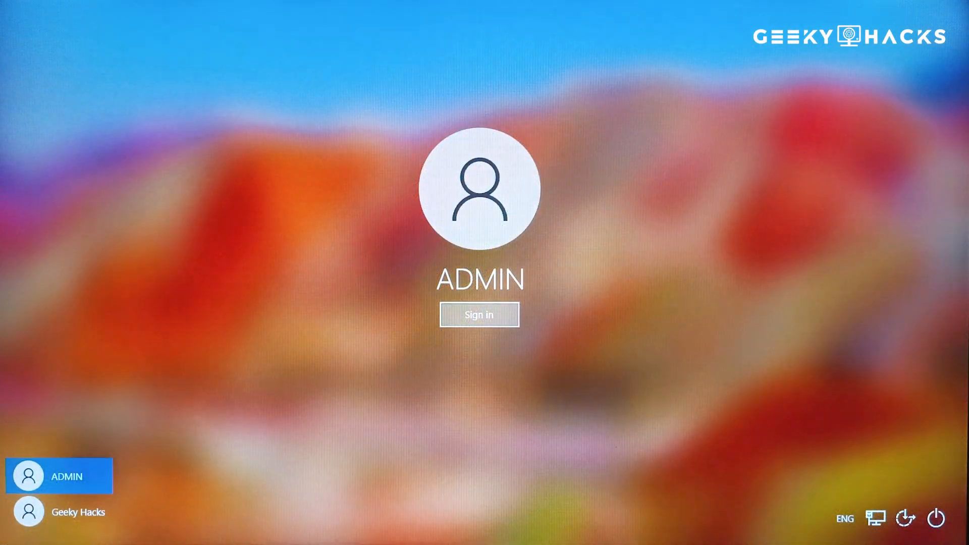
mouse_move(59, 512)
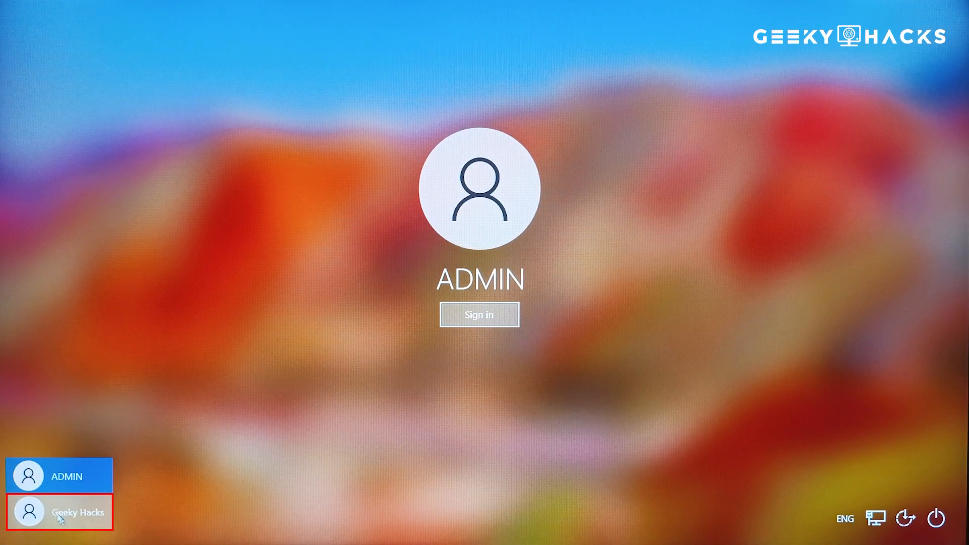
Sign in as 'Geeky Hacks' and accept the privacy settings to reach its desktop.
click(58, 512)
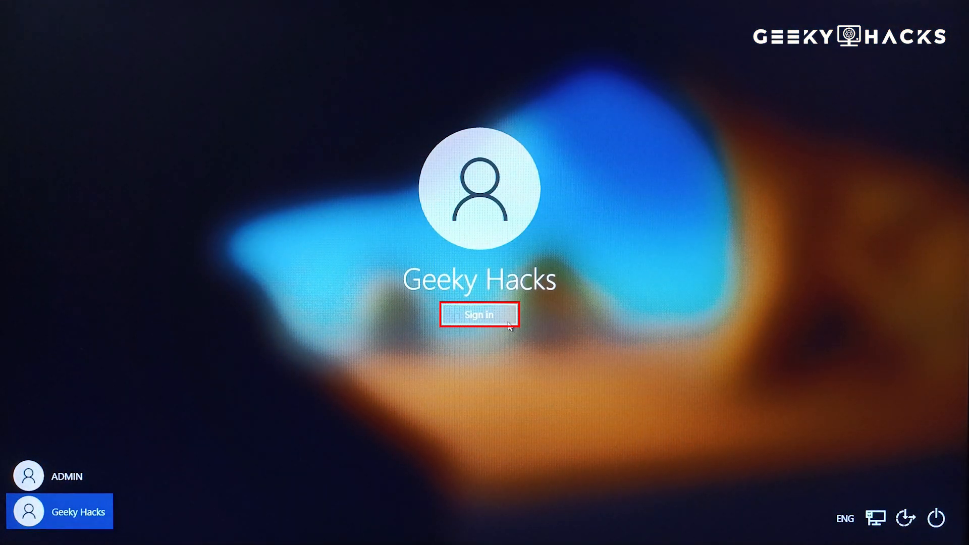
click(478, 315)
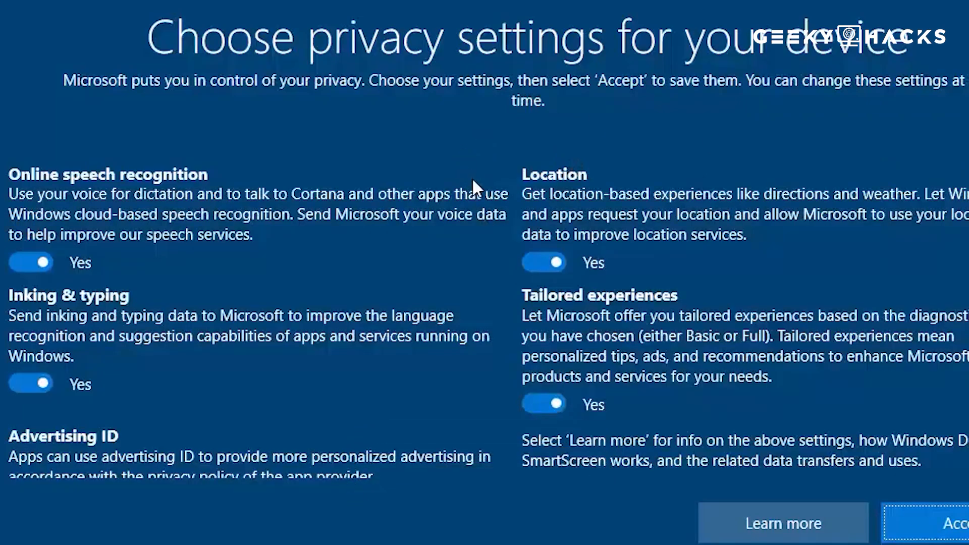
click(940, 524)
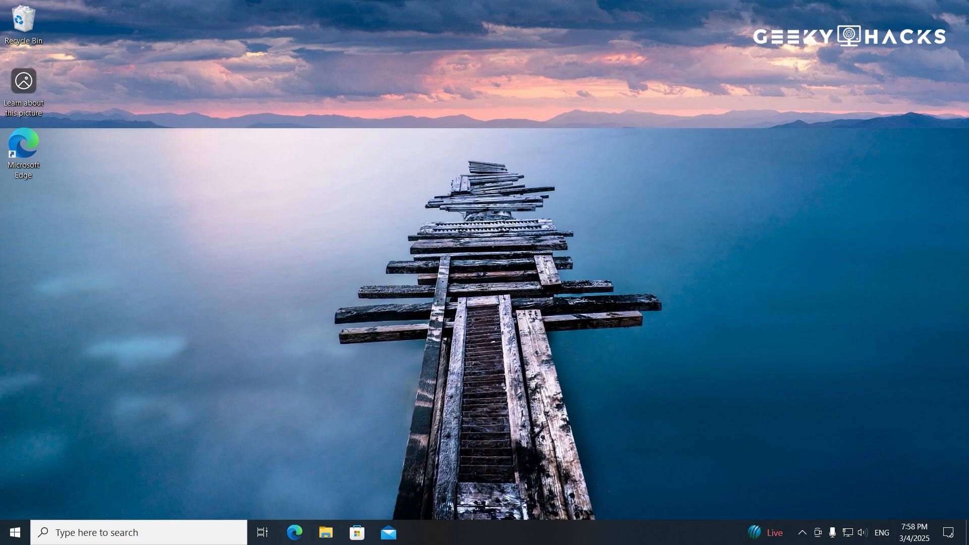
In File Explorer, navigate to C:\Users\ADMIN.
click(326, 532)
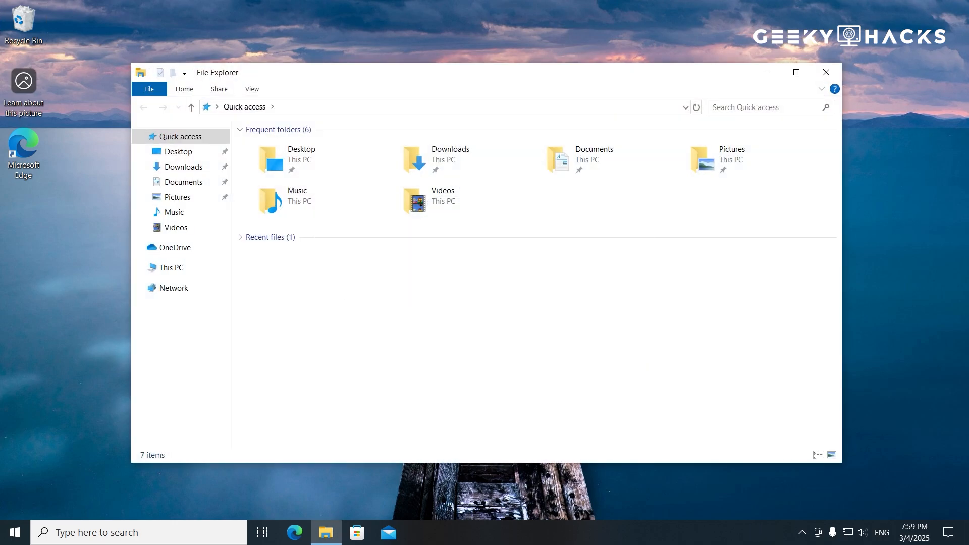
click(172, 268)
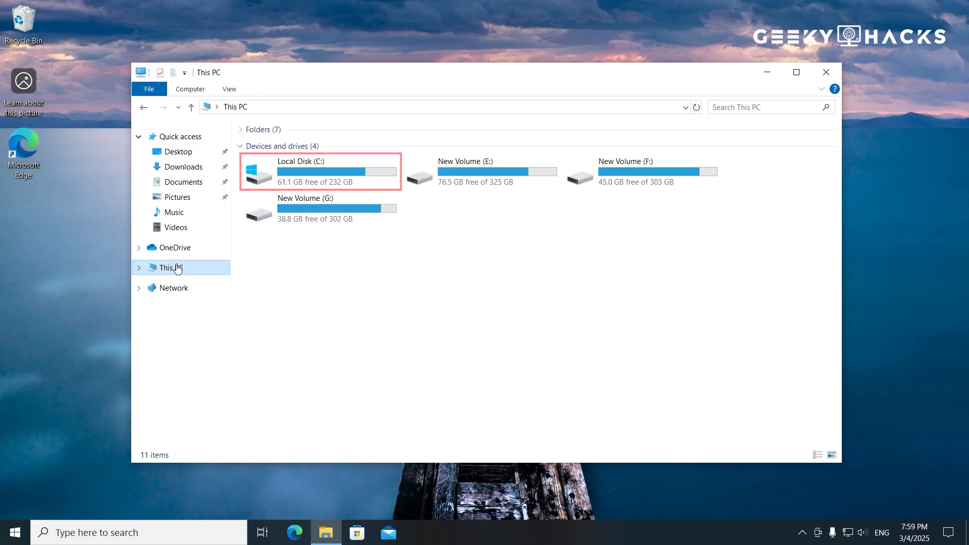
click(337, 172)
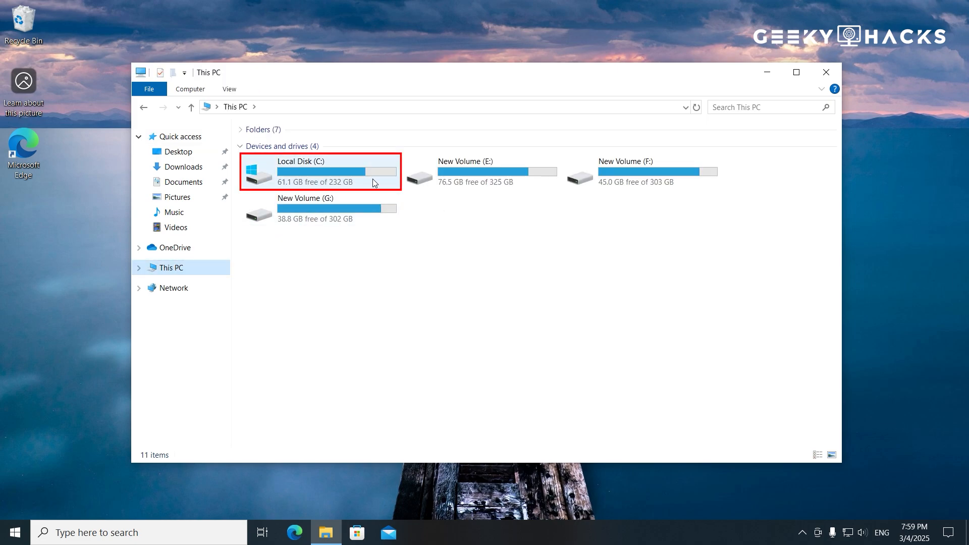
double_click(299, 172)
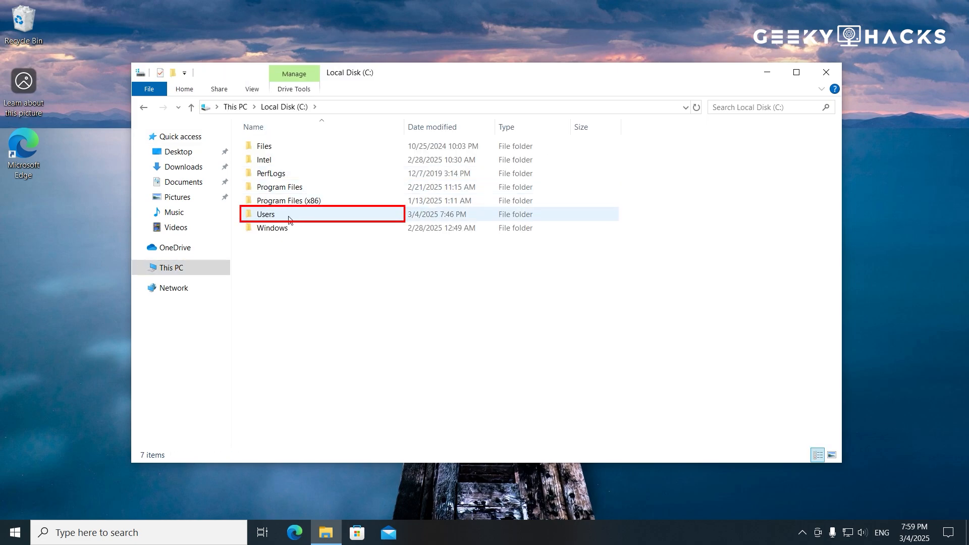
double_click(266, 214)
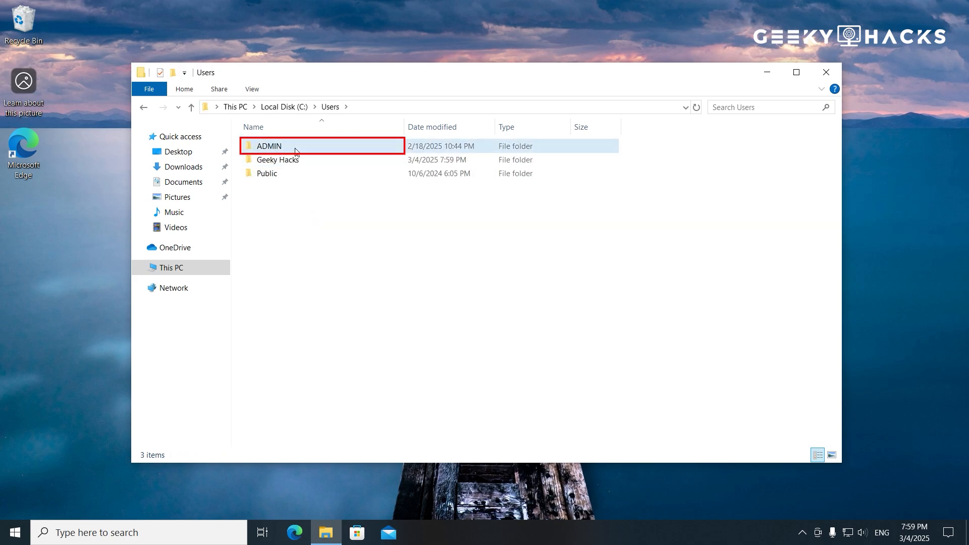
double_click(269, 145)
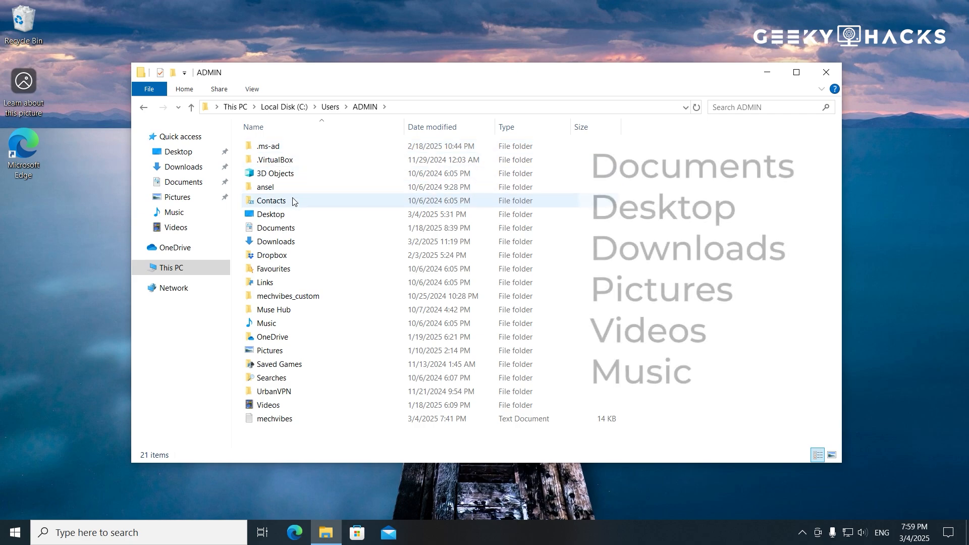
Select the Desktop, Documents, Downloads, Pictures, Videos and Music folders for copying.
click(271, 214)
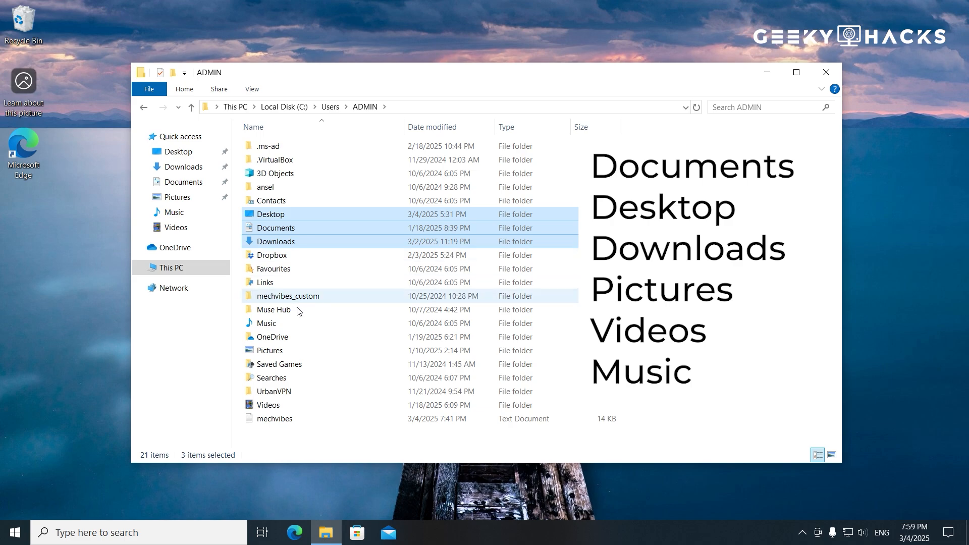
click(268, 405)
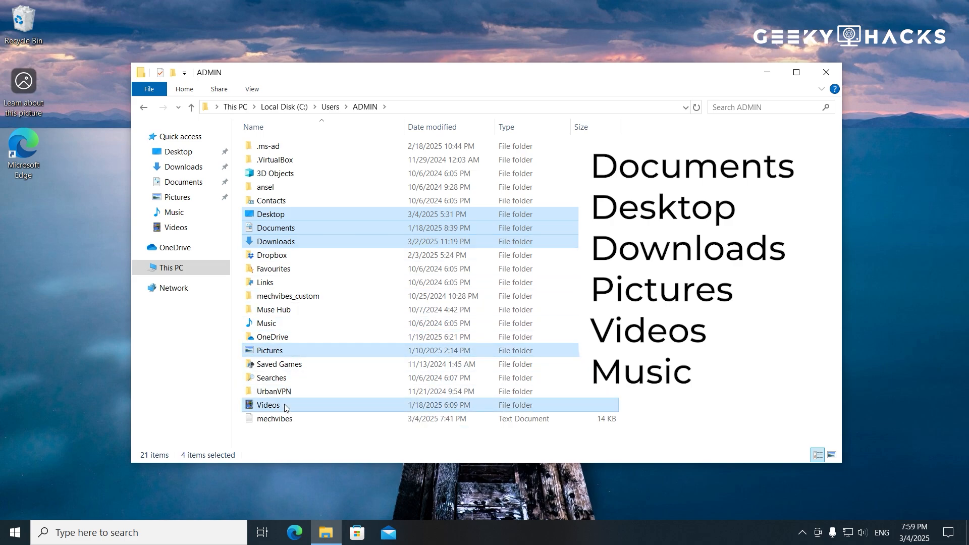
click(267, 323)
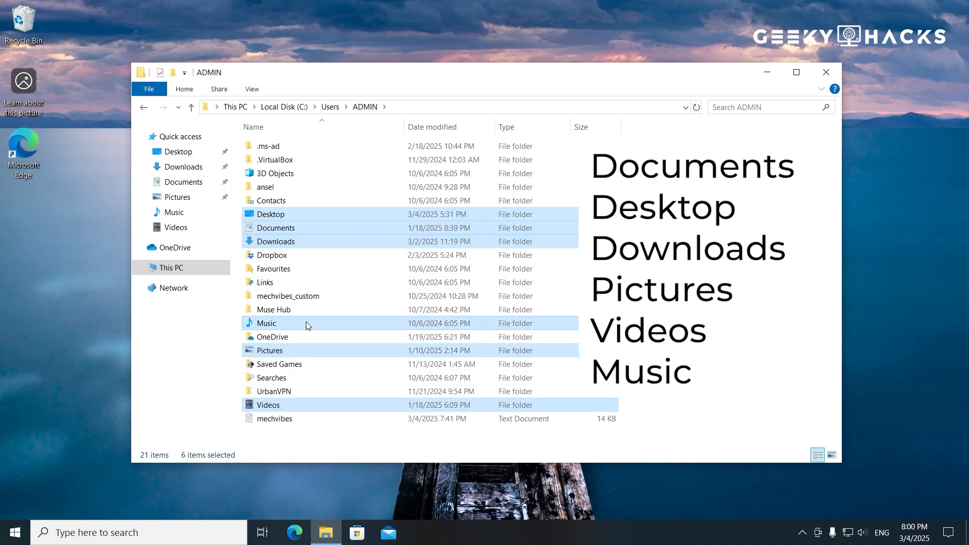
Copy the six selected ADMIN library folders and paste them into Users\Geeky Hacks.
right_click(304, 323)
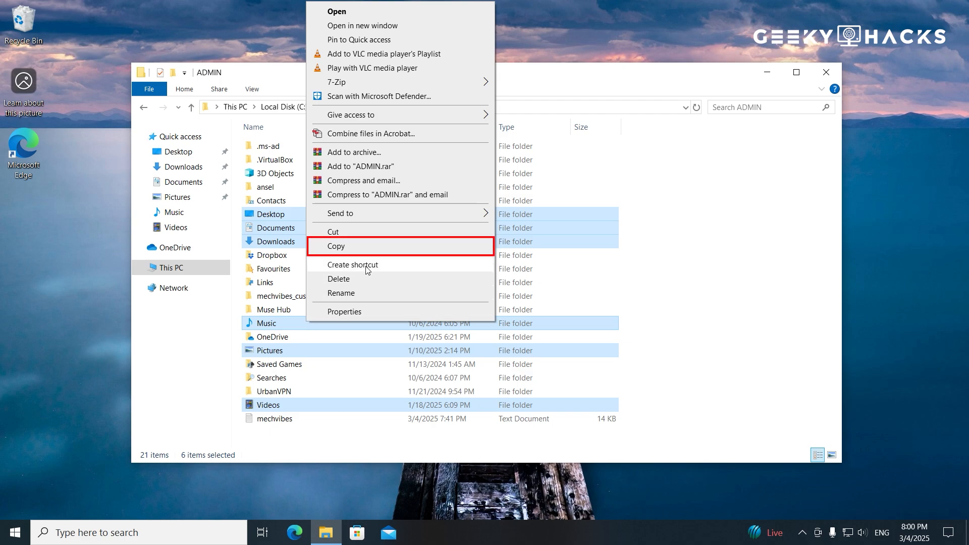
click(336, 245)
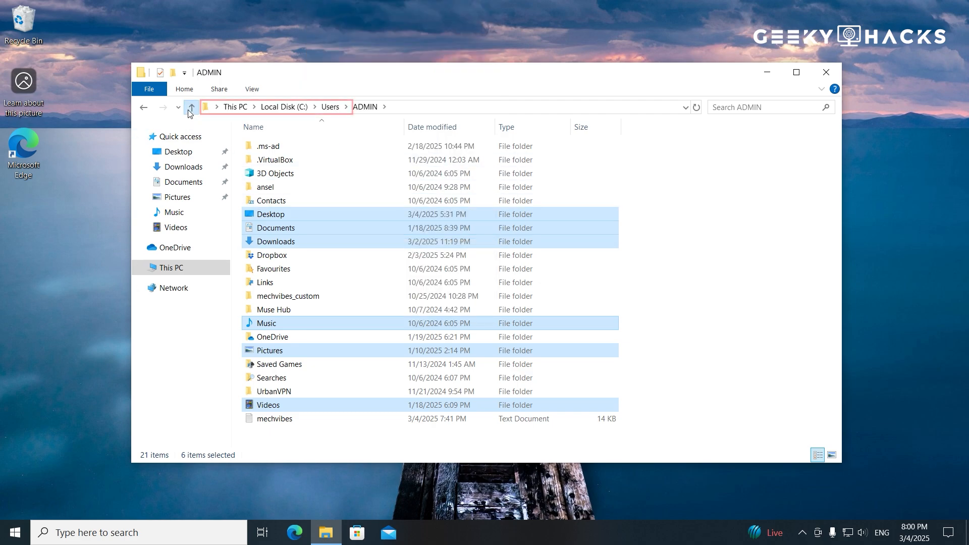
click(191, 107)
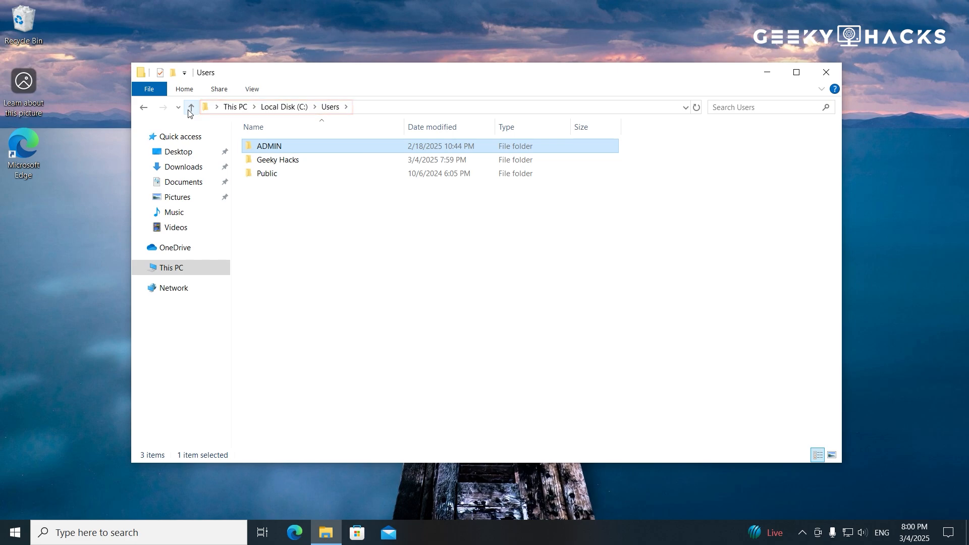
double_click(277, 160)
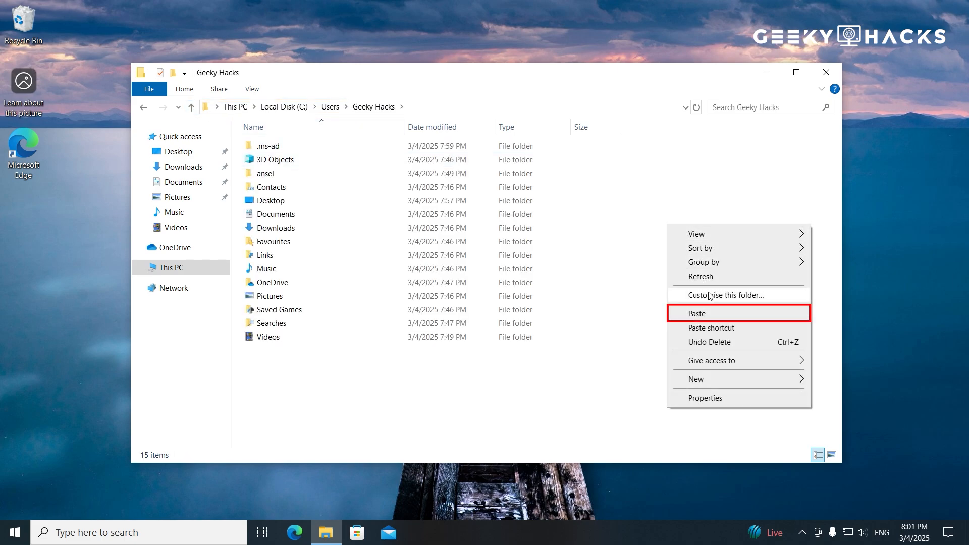
click(696, 313)
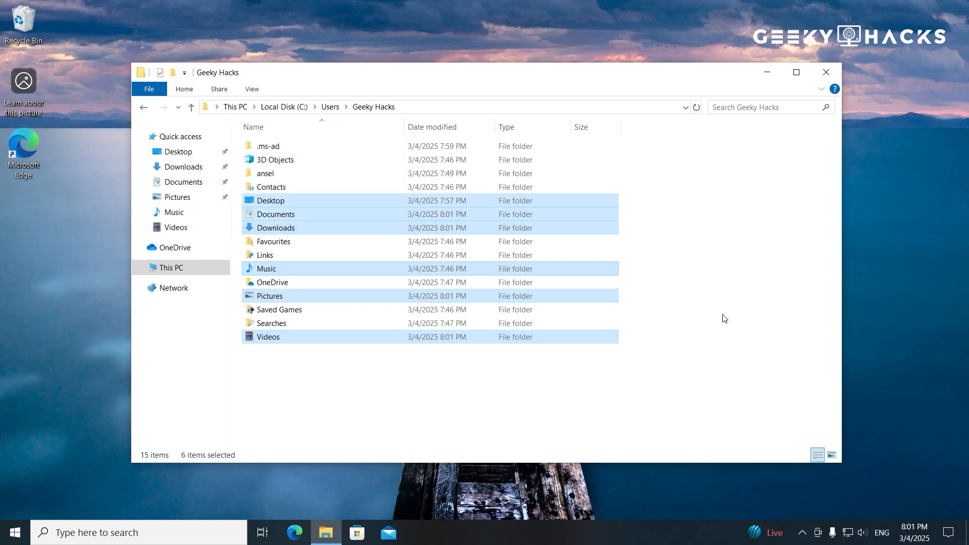
click(826, 71)
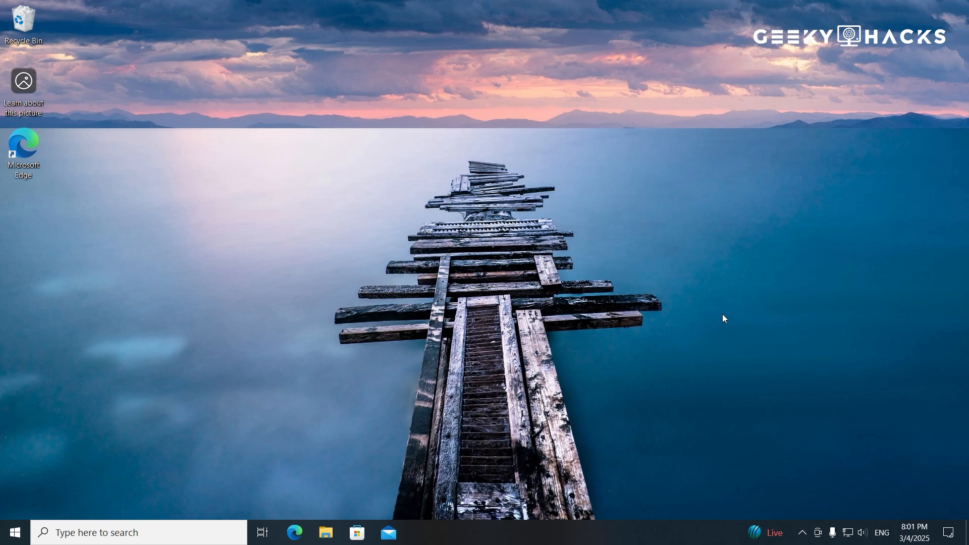
Navigate Settings > Accounts > Family & other users to reach the ADMIN account entry.
click(420, 532)
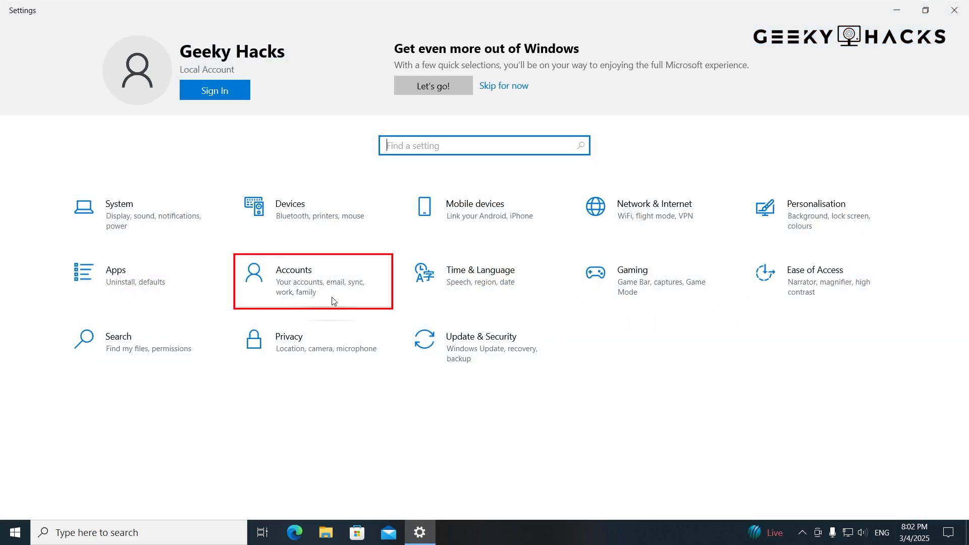
click(312, 282)
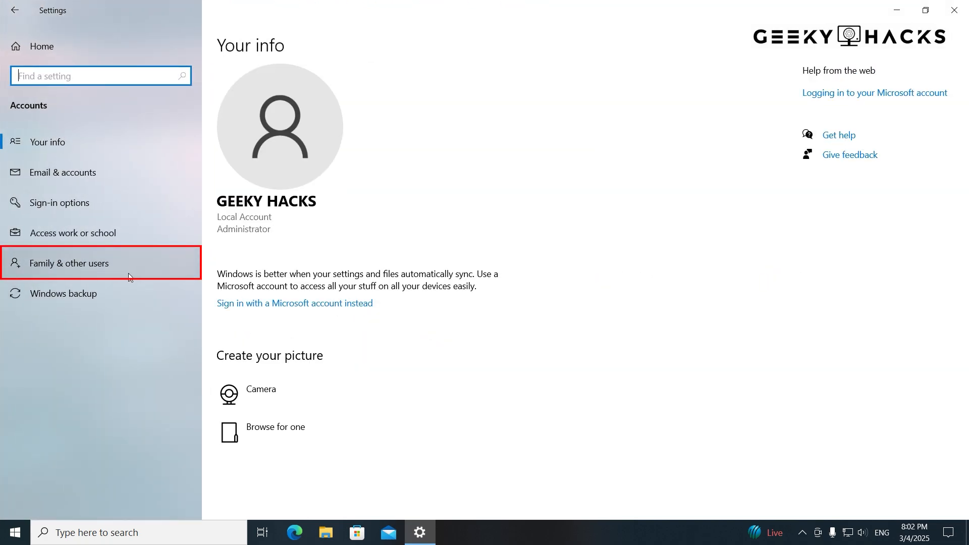
click(71, 263)
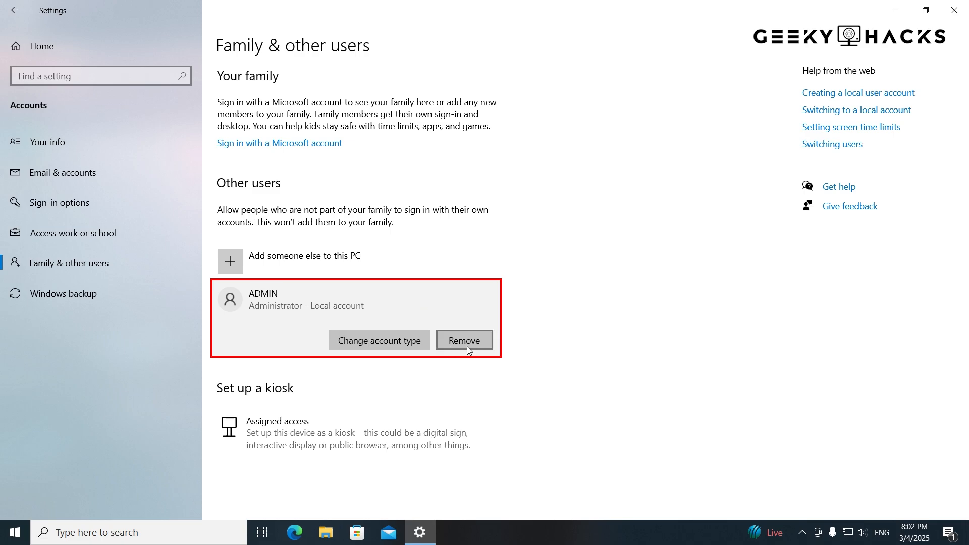
Remove the ADMIN account and confirm 'Delete account and data'.
click(464, 341)
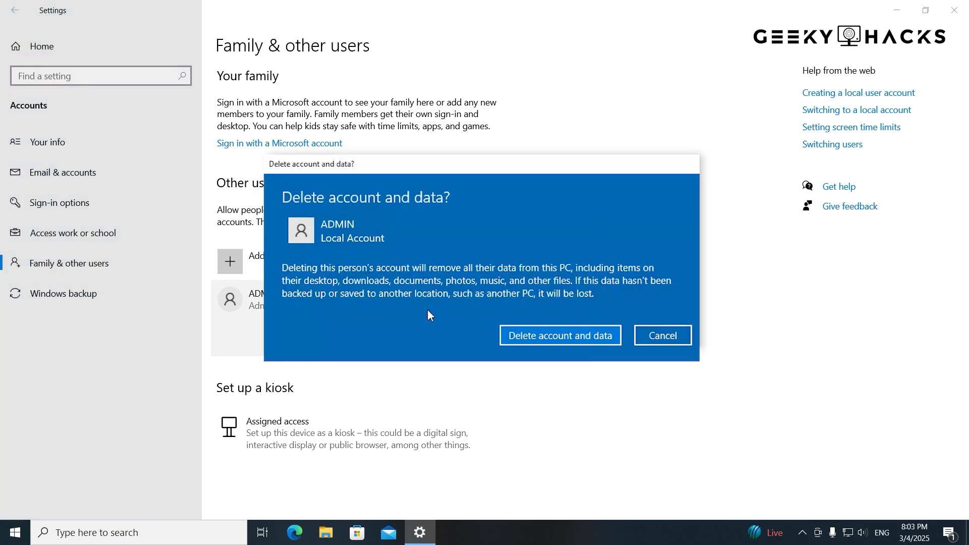
mouse_move(455, 285)
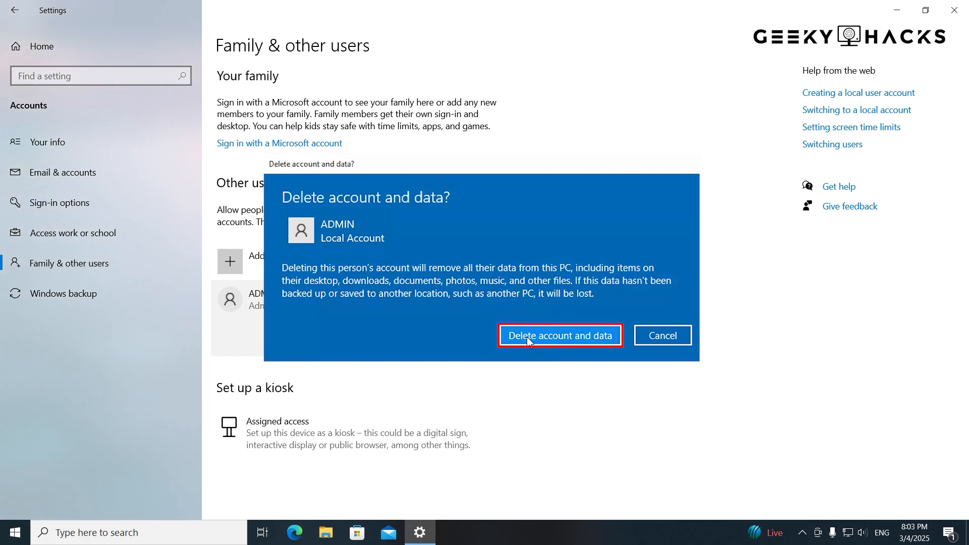
click(559, 335)
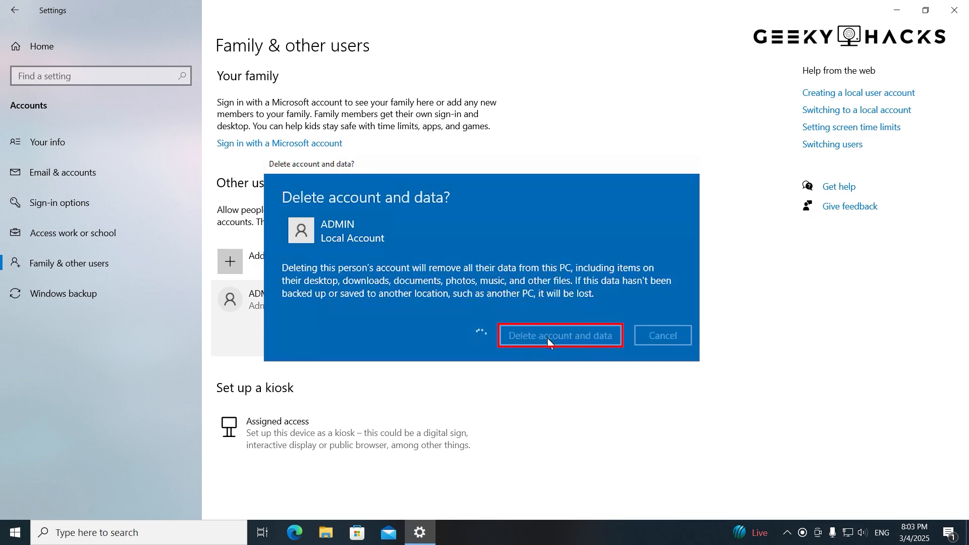
click(559, 335)
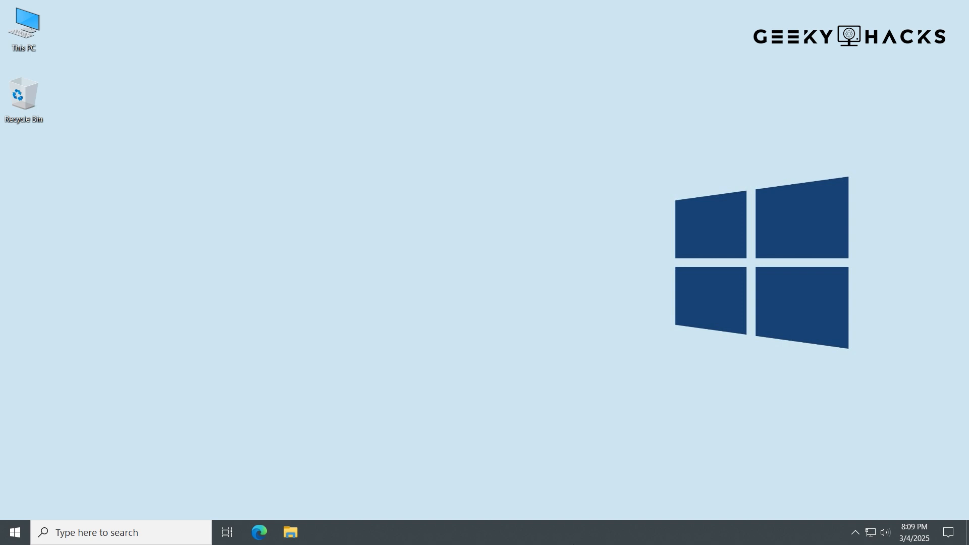
Run the winver command from the Run dialog (Win+R).
key(Win+r)
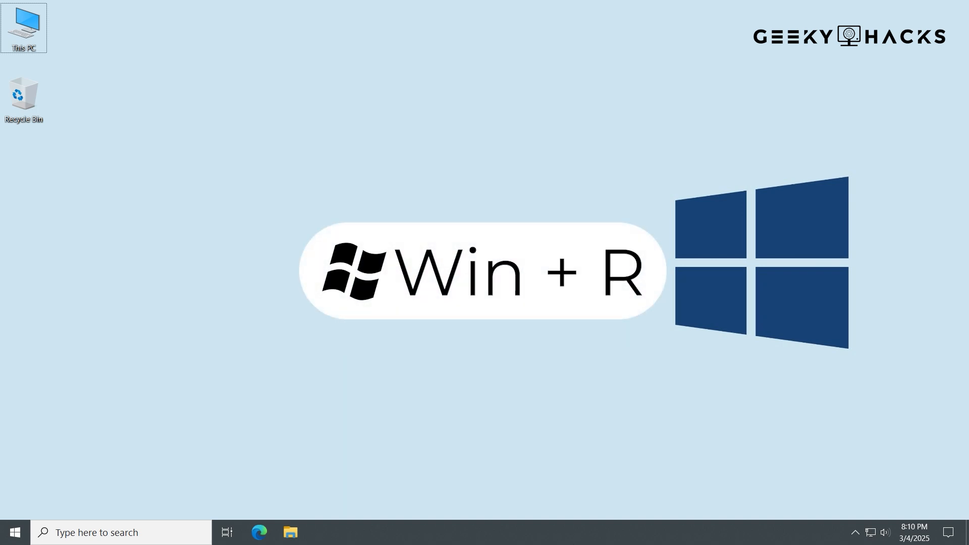
text(w)
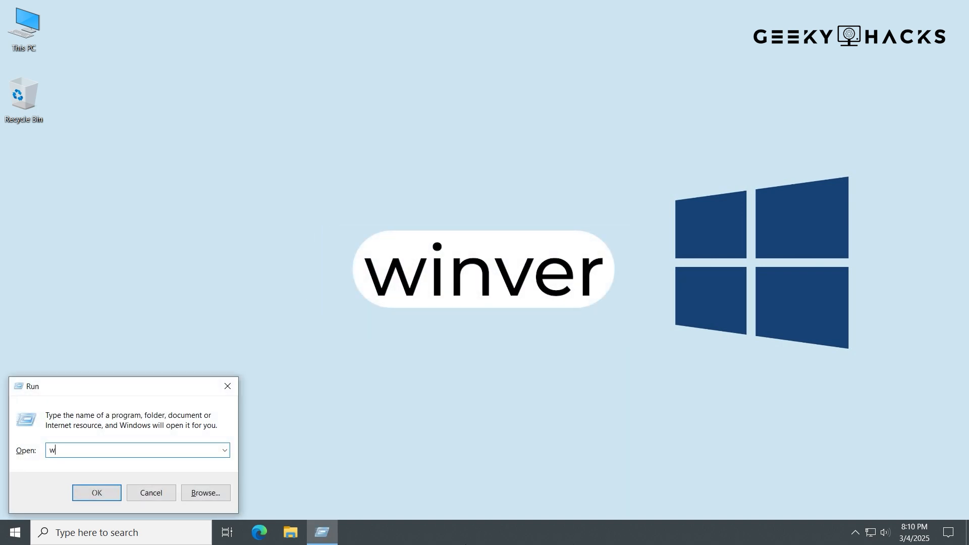
text(inver)
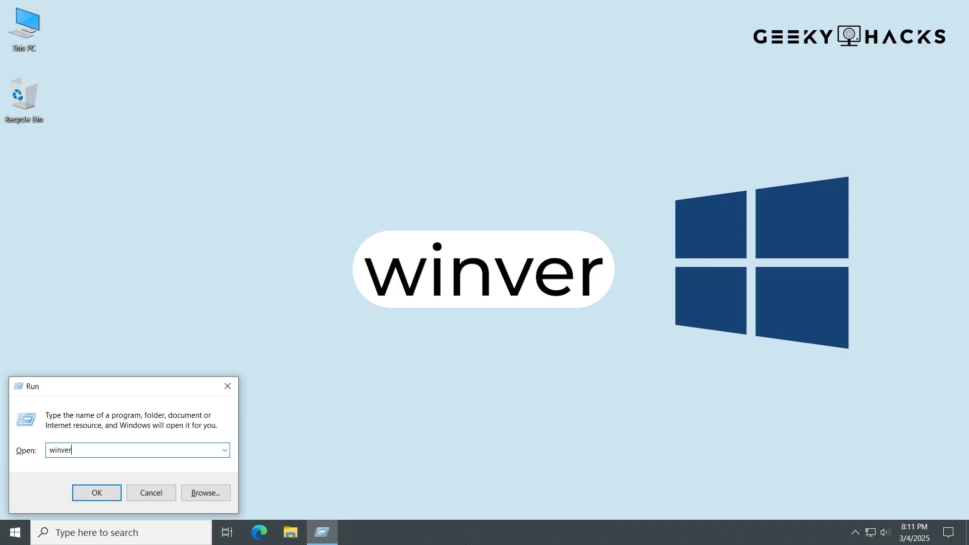
click(96, 493)
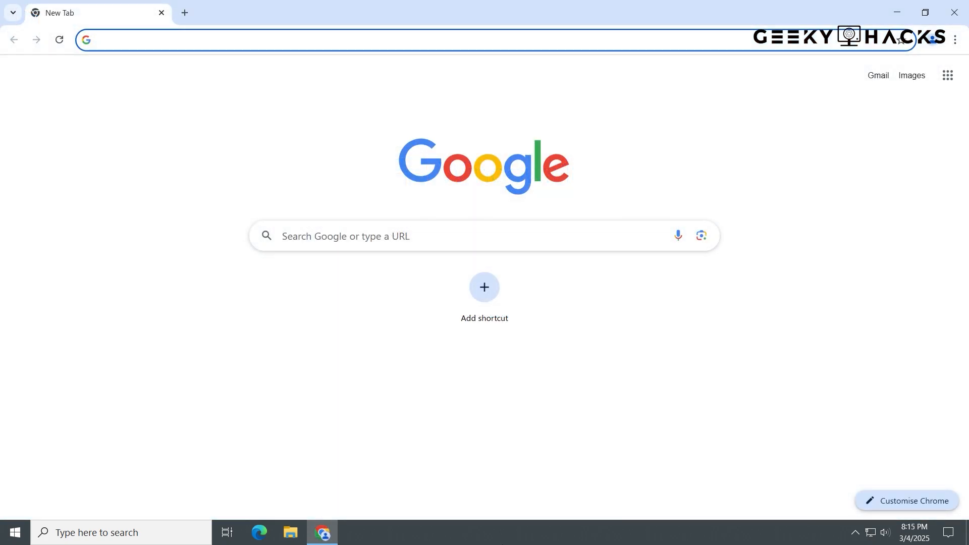
Search Google for the Windows media creation tool and open Microsoft's Download Windows 10 page.
text(windows media creat)
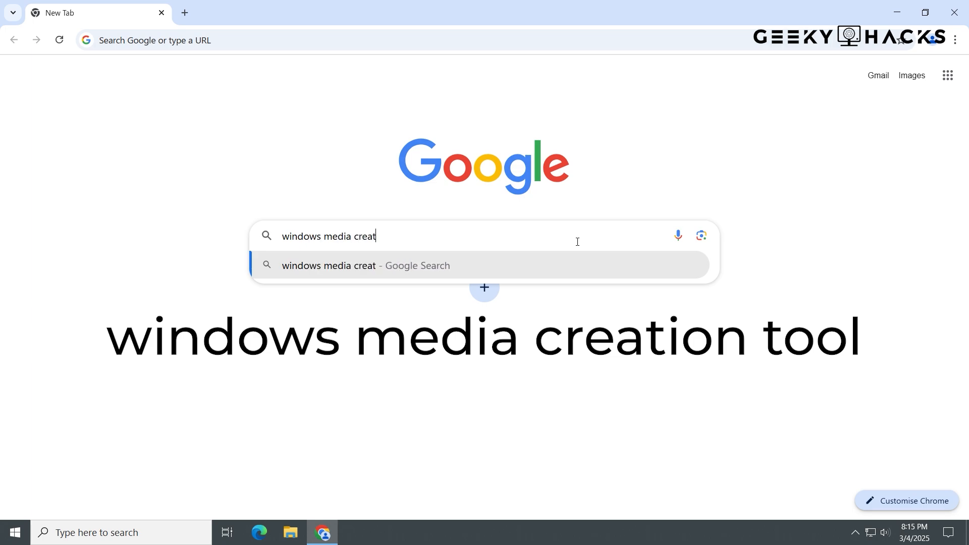
text(ion tool)
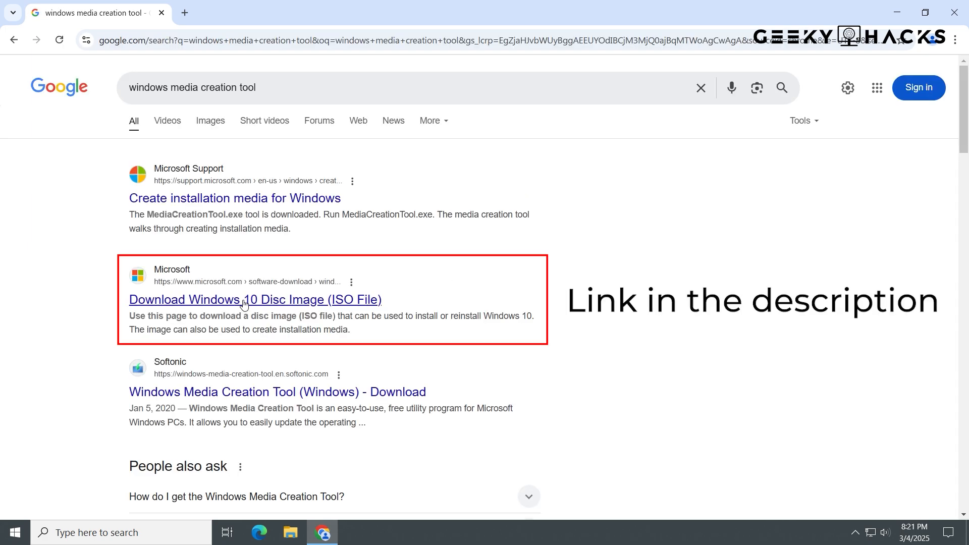
click(254, 300)
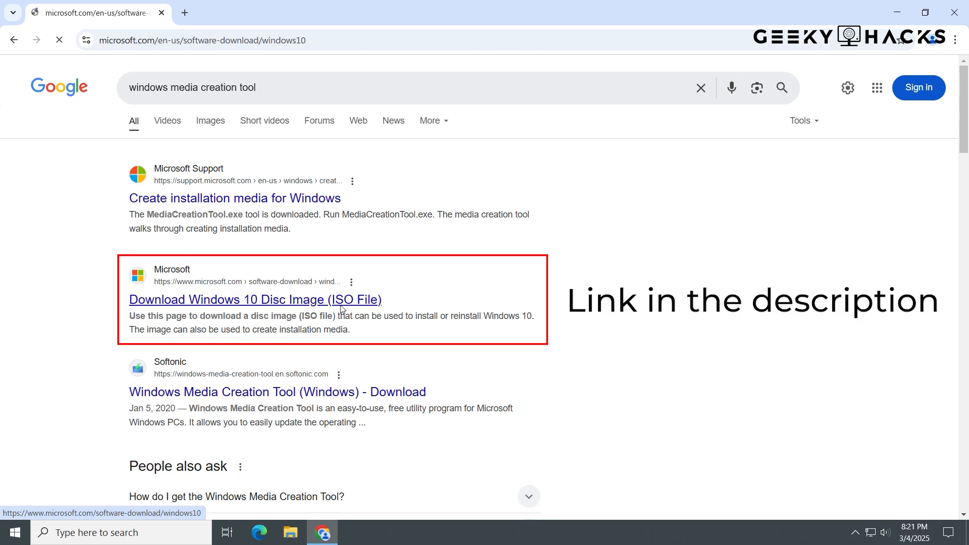
click(255, 299)
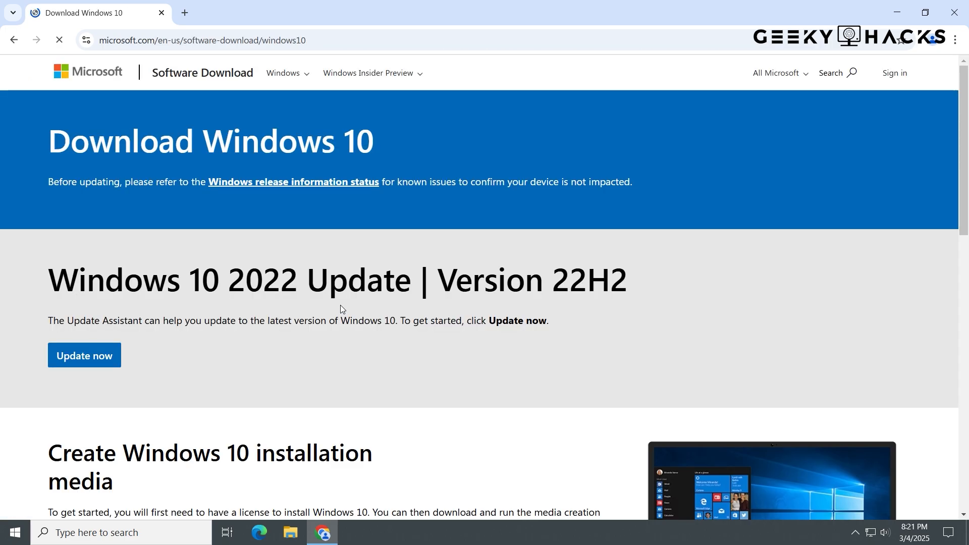
Download MediaCreationTool_22H2 via the page's Download Now button.
scroll(down, 3)
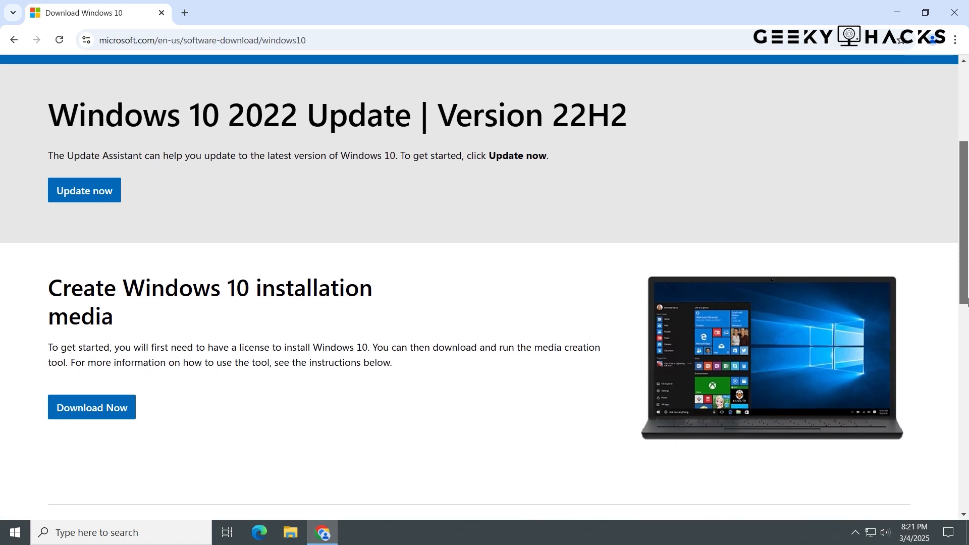
scroll(down, 3)
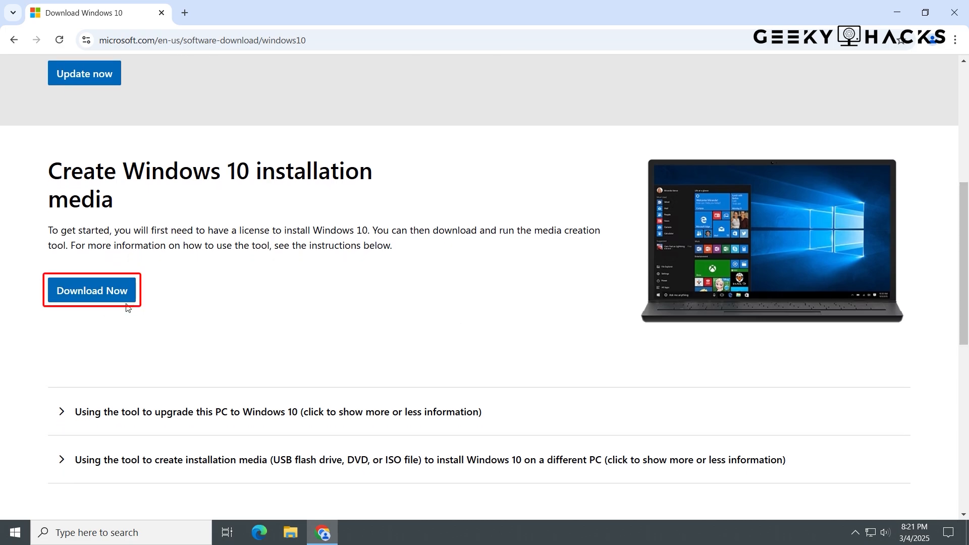
click(92, 291)
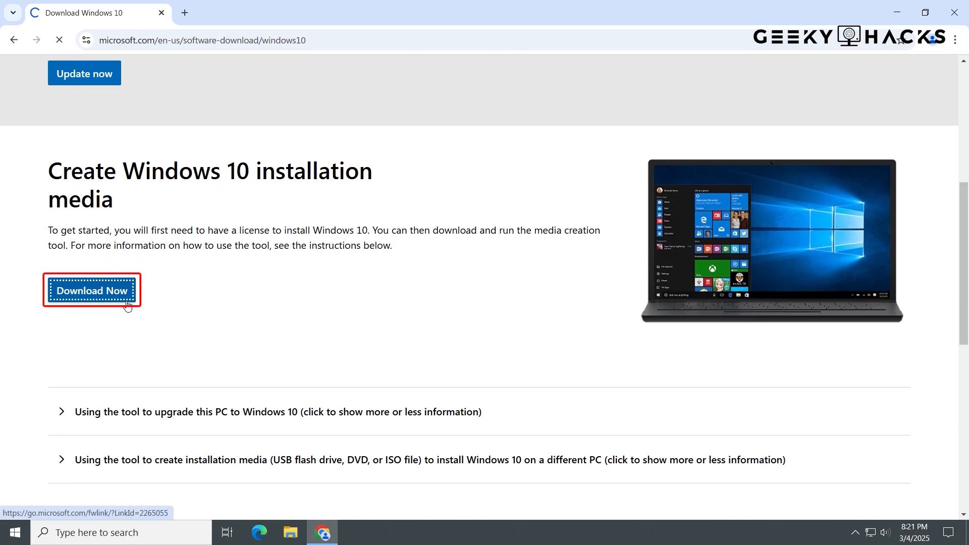
click(91, 289)
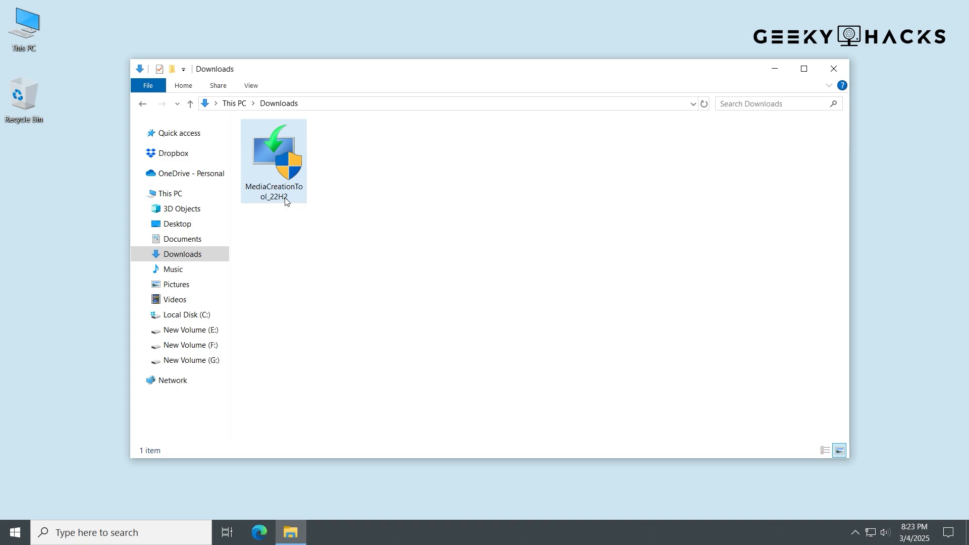
Launch MediaCreationTool_22H2 with UAC approval, accept the licence, select 'Create installation media for another PC'.
double_click(273, 155)
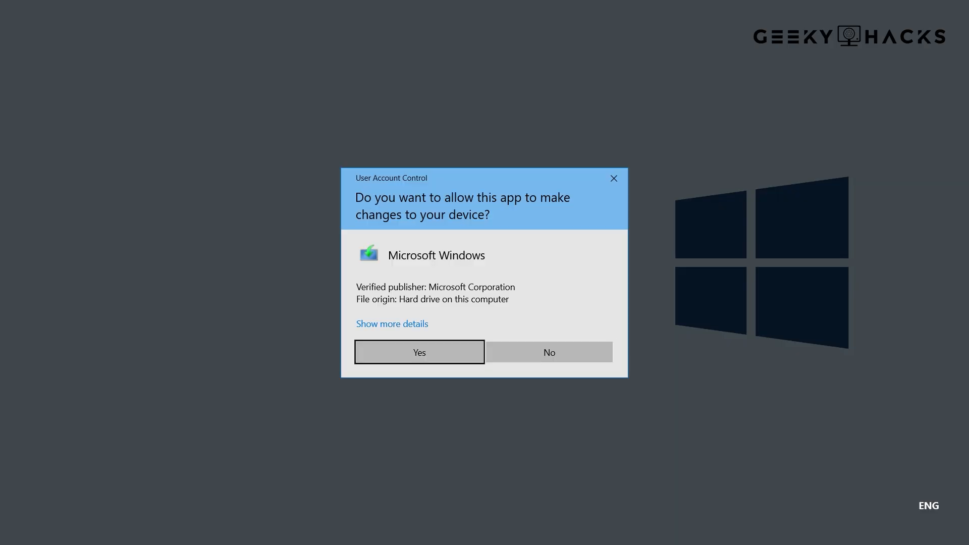
click(418, 352)
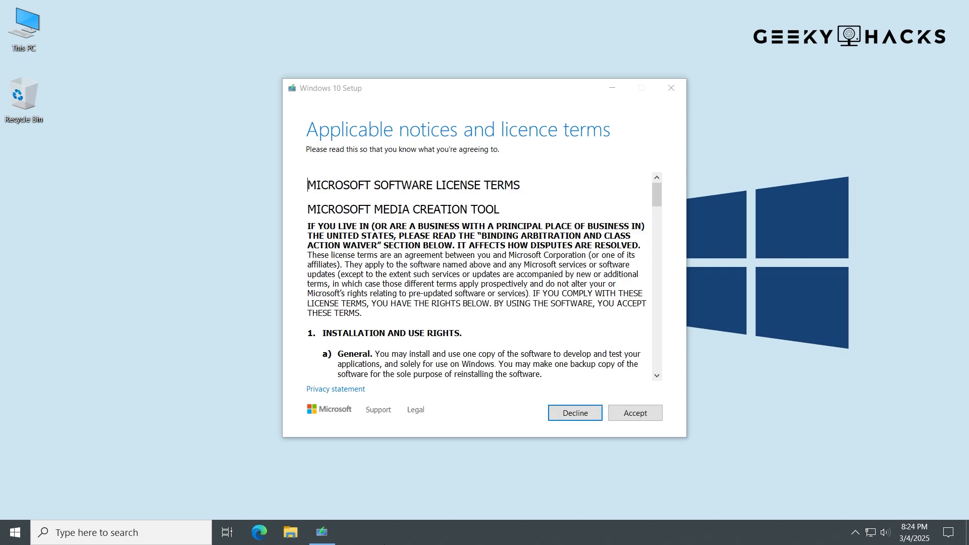
click(634, 412)
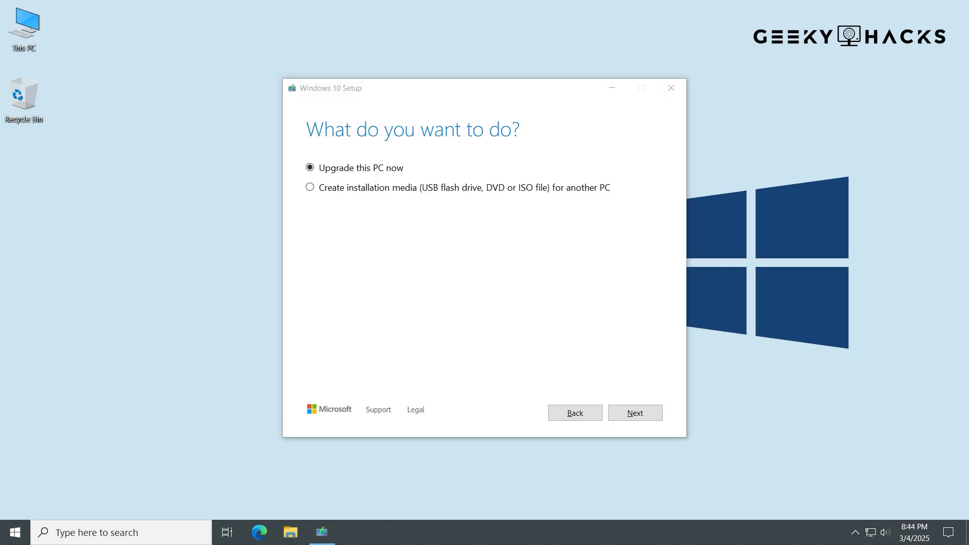
mouse_move(412, 369)
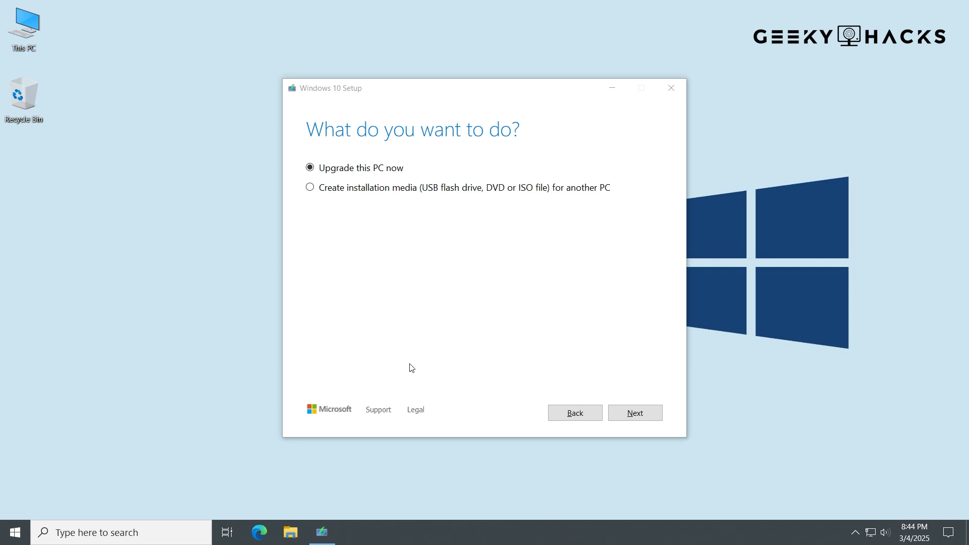
click(310, 187)
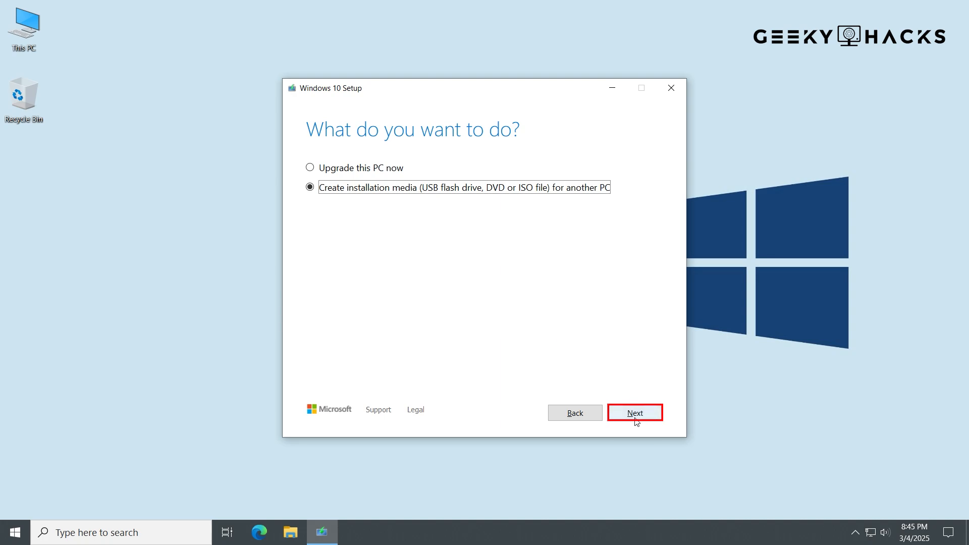
Untick recommended options, keep 64-bit (x64) architecture, and choose ISO file as the media.
click(634, 412)
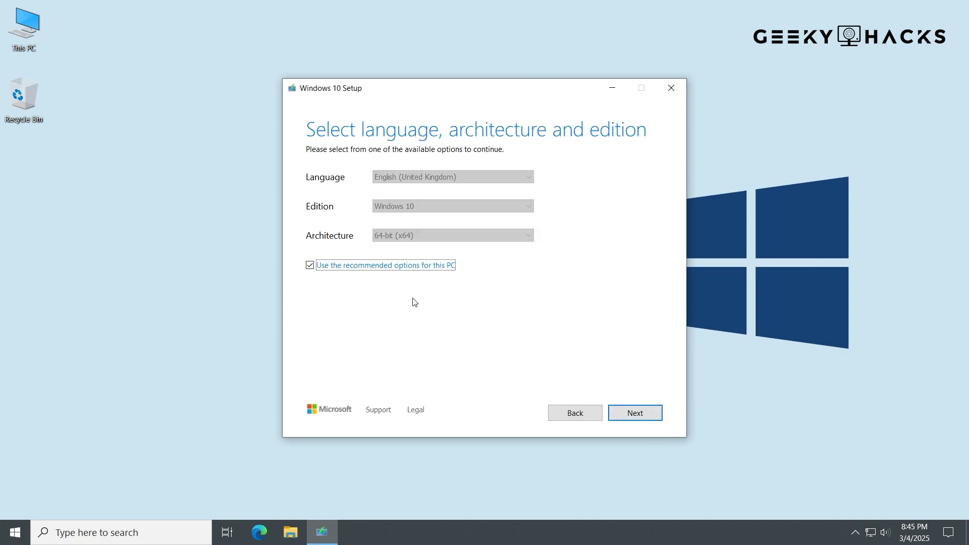
click(310, 265)
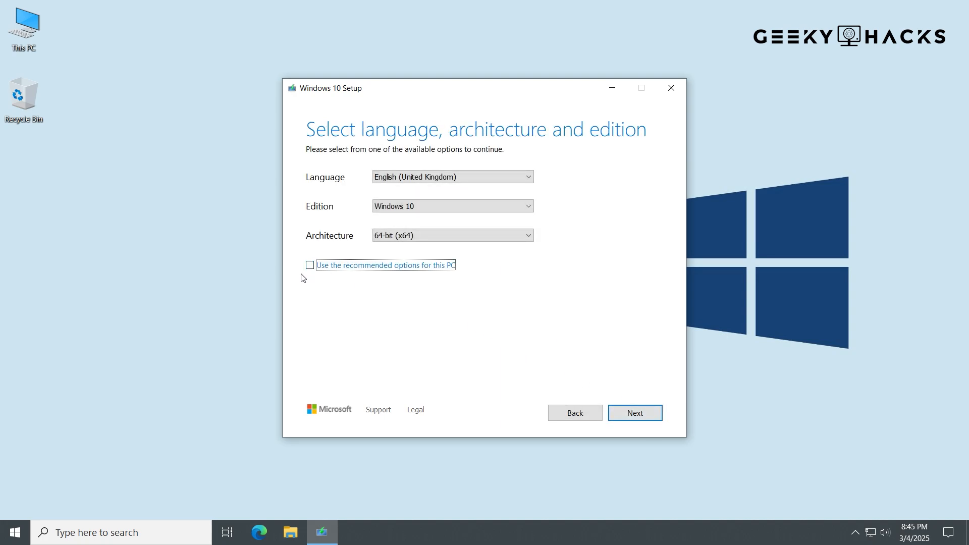
click(453, 177)
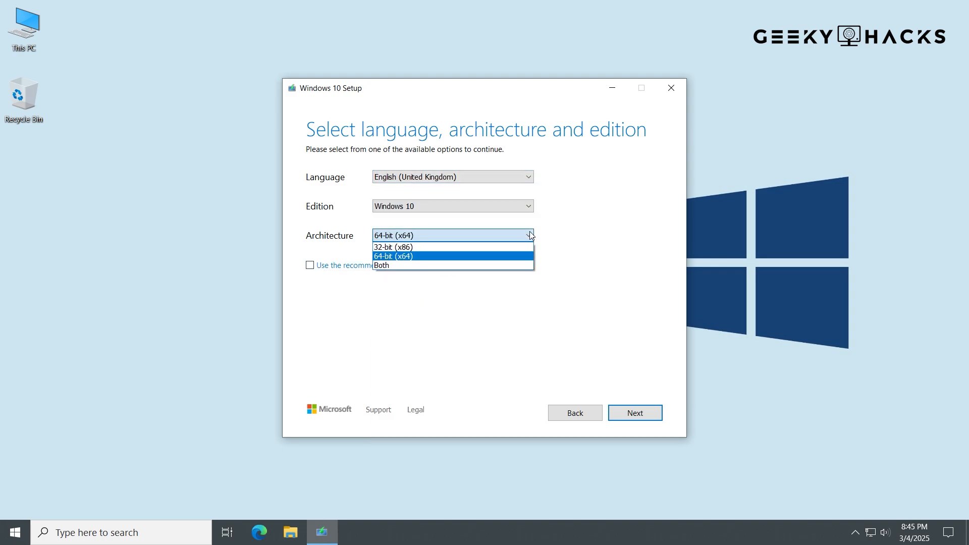
click(392, 256)
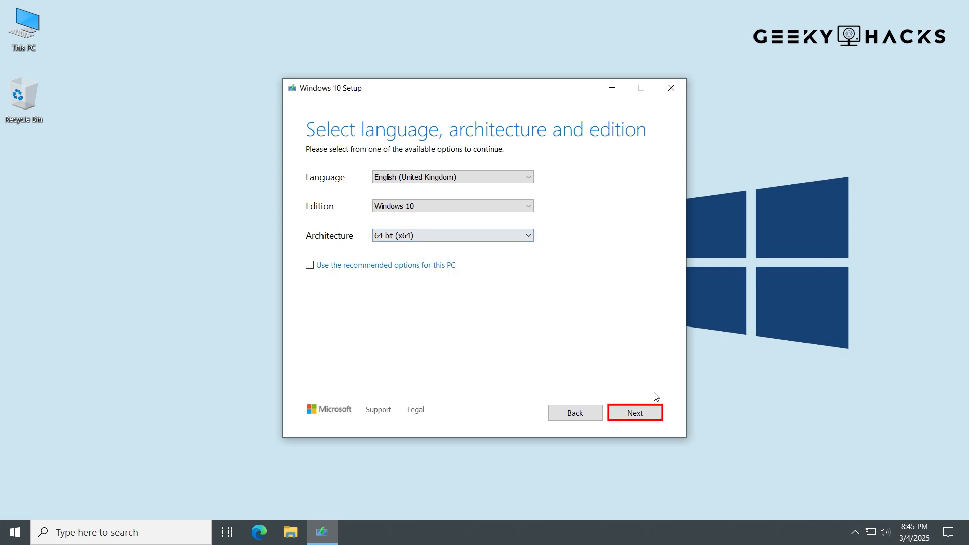
click(634, 412)
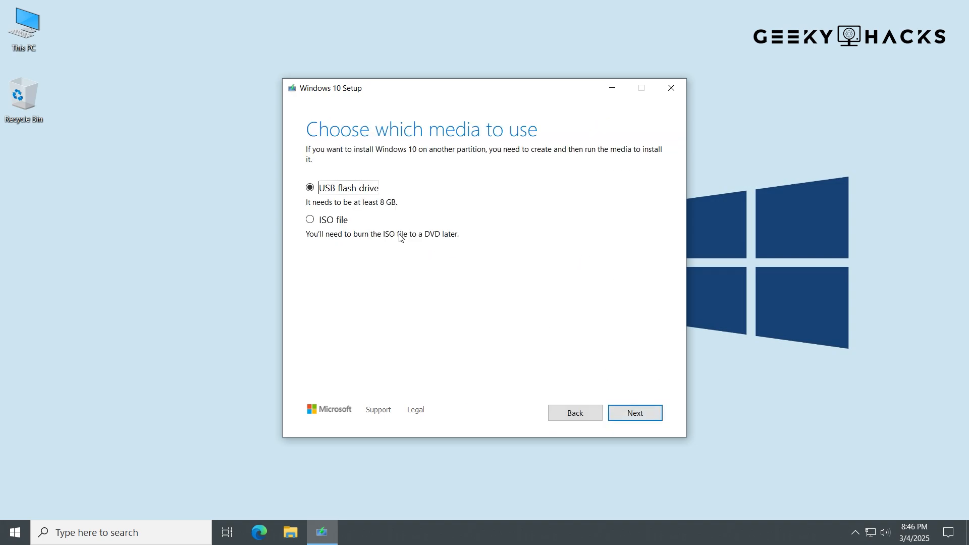
click(310, 220)
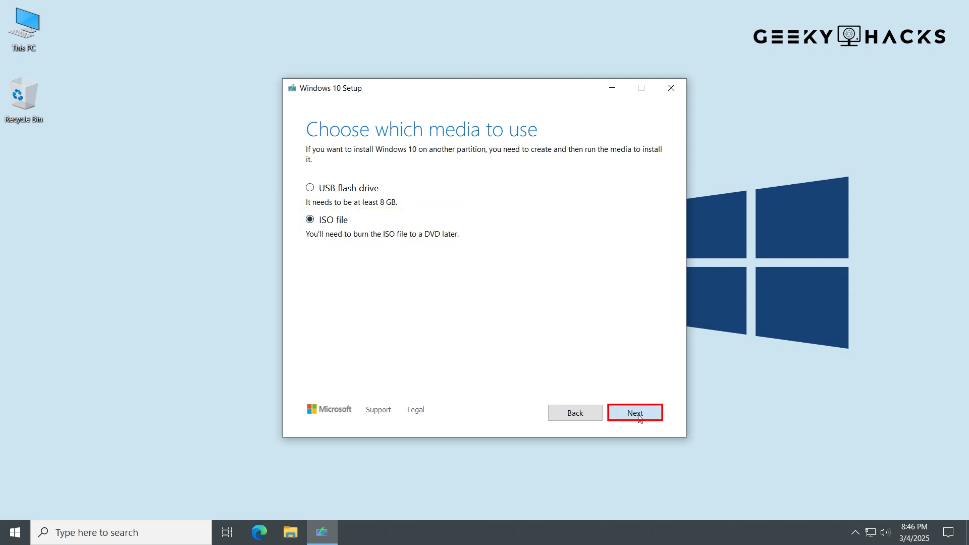
click(634, 412)
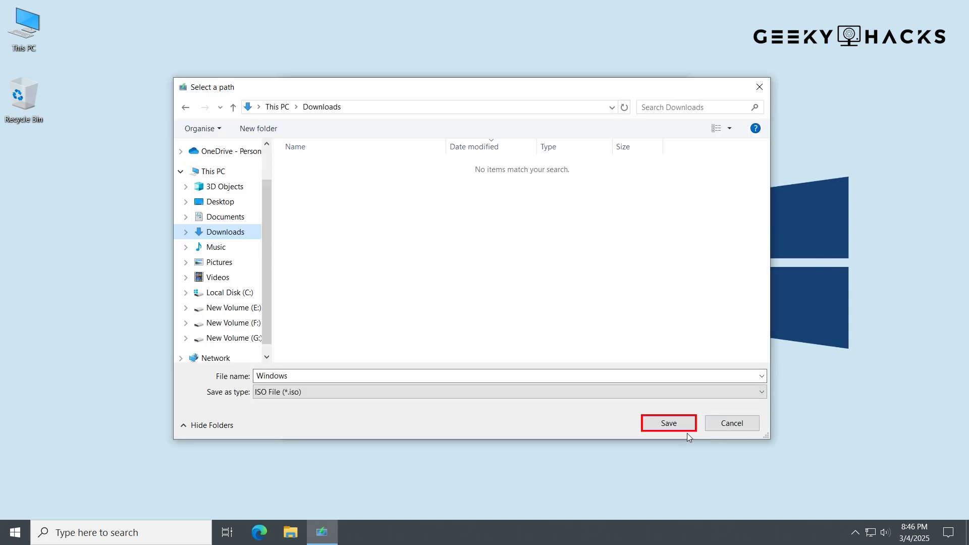
Save the ISO as Windows in Downloads, wait for creation, then finish setup.
click(667, 423)
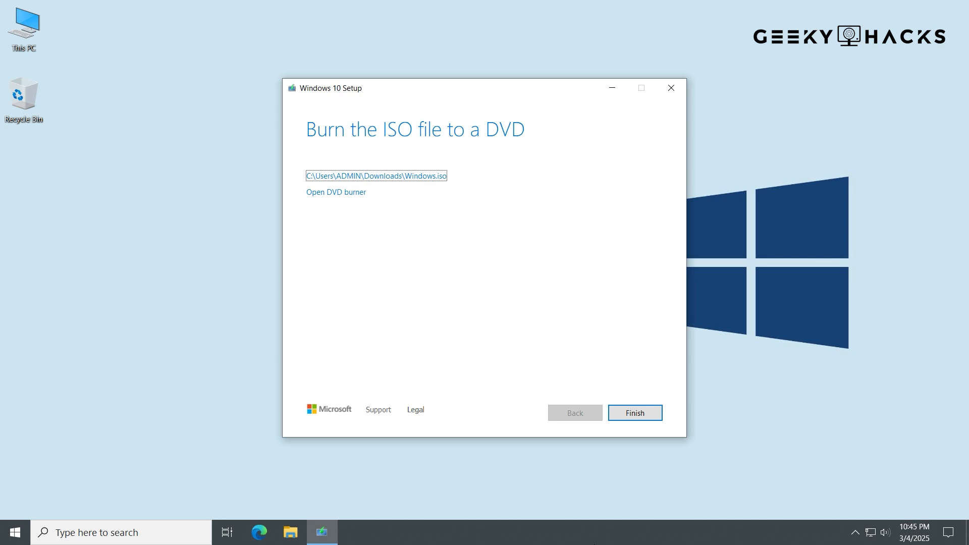
click(634, 412)
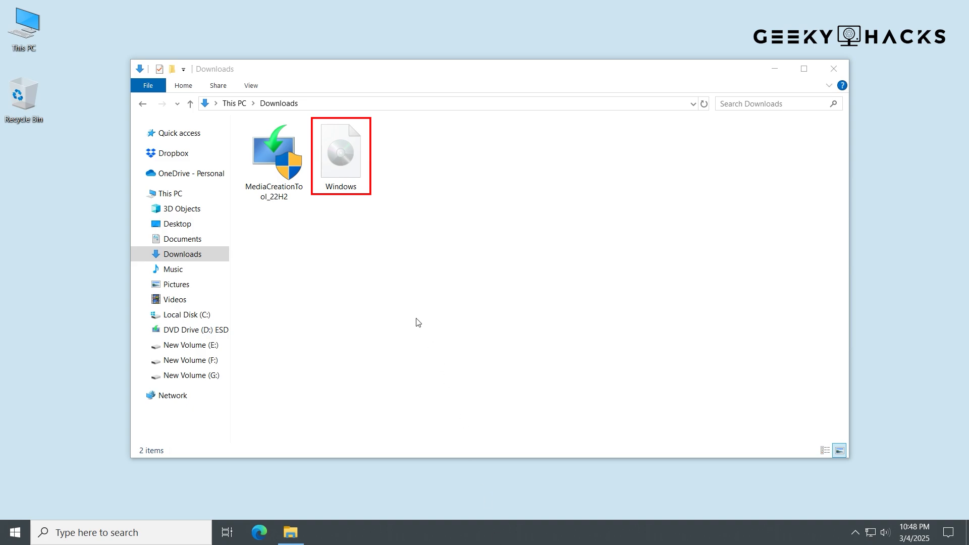
Mount Windows.iso as DVD Drive (D:) and launch its setup with UAC approval.
right_click(340, 148)
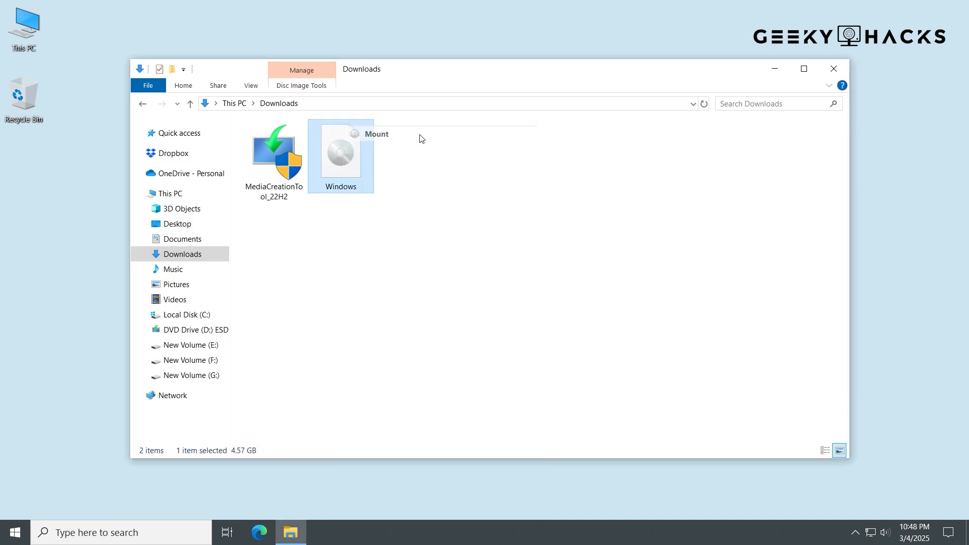
click(192, 329)
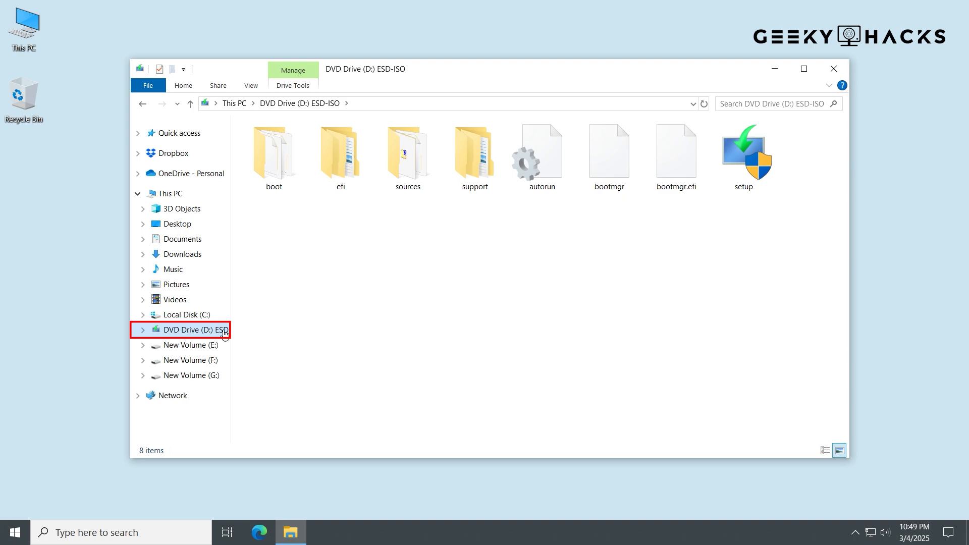
click(742, 154)
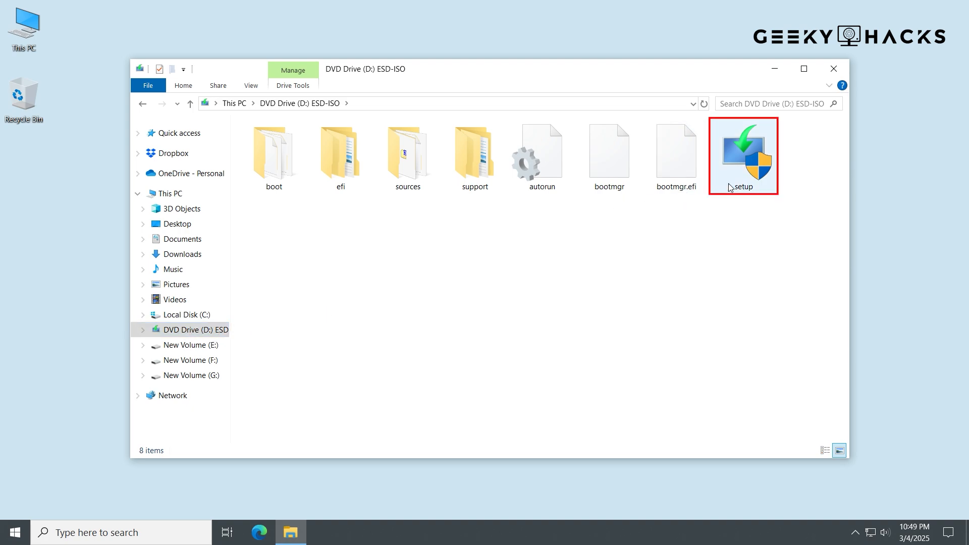
double_click(742, 155)
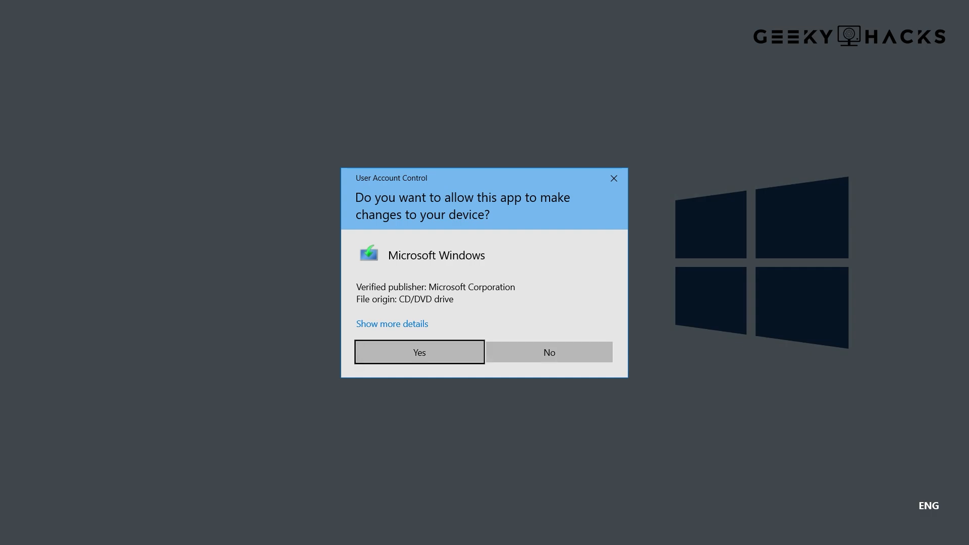
click(418, 351)
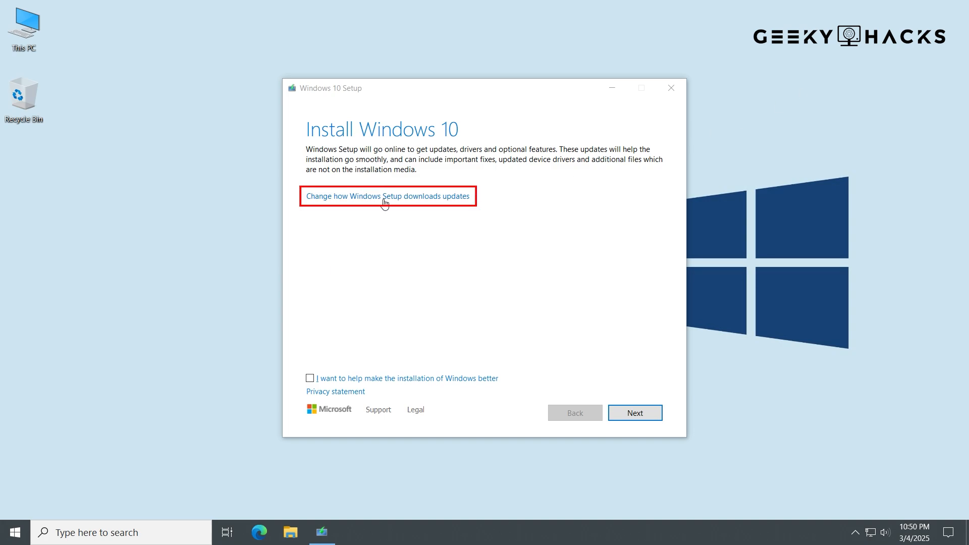
Set update downloads to 'Not at the moment', continue, and accept the Windows licence terms.
click(388, 196)
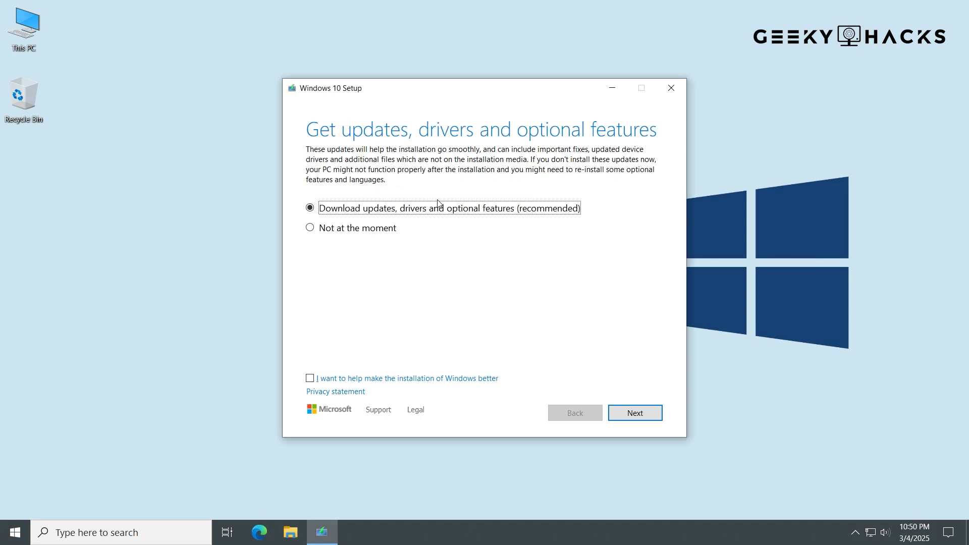
click(310, 228)
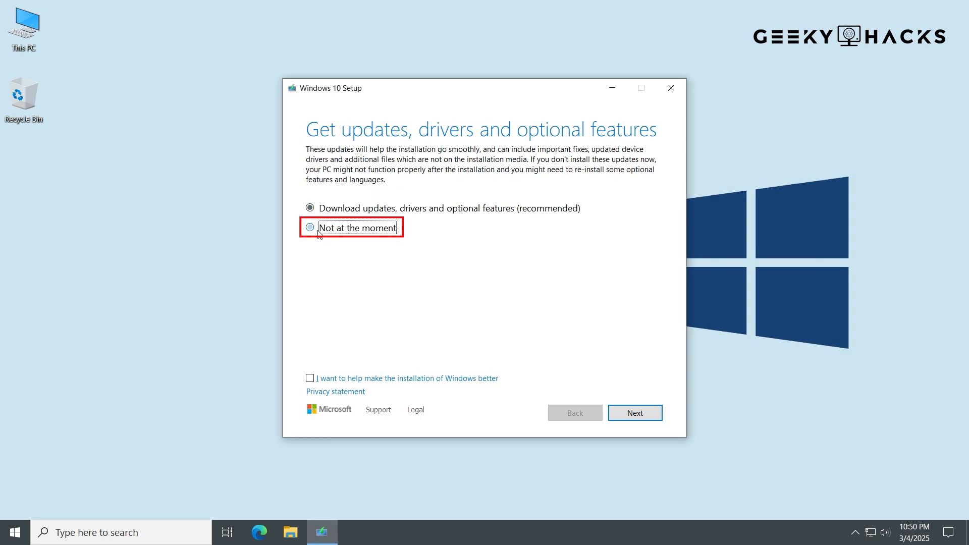
click(634, 412)
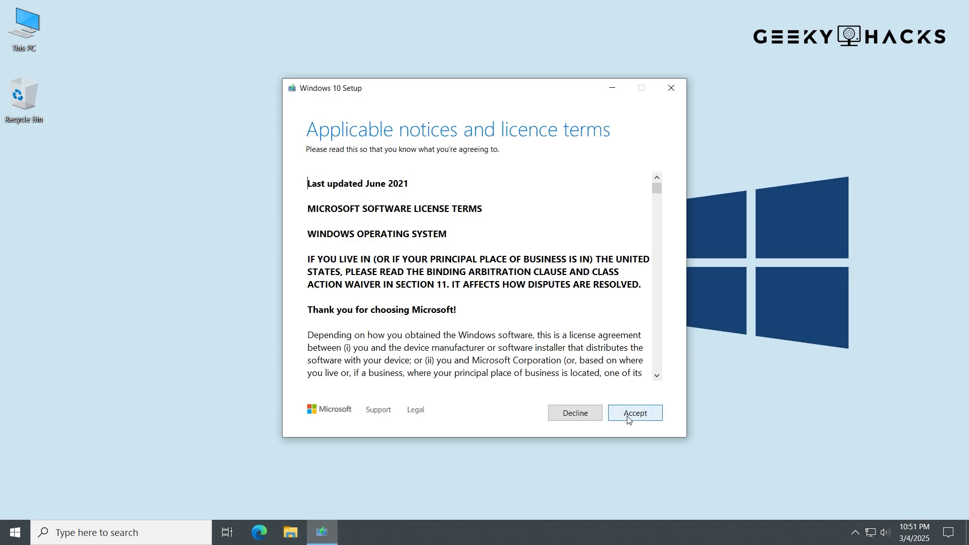
click(634, 413)
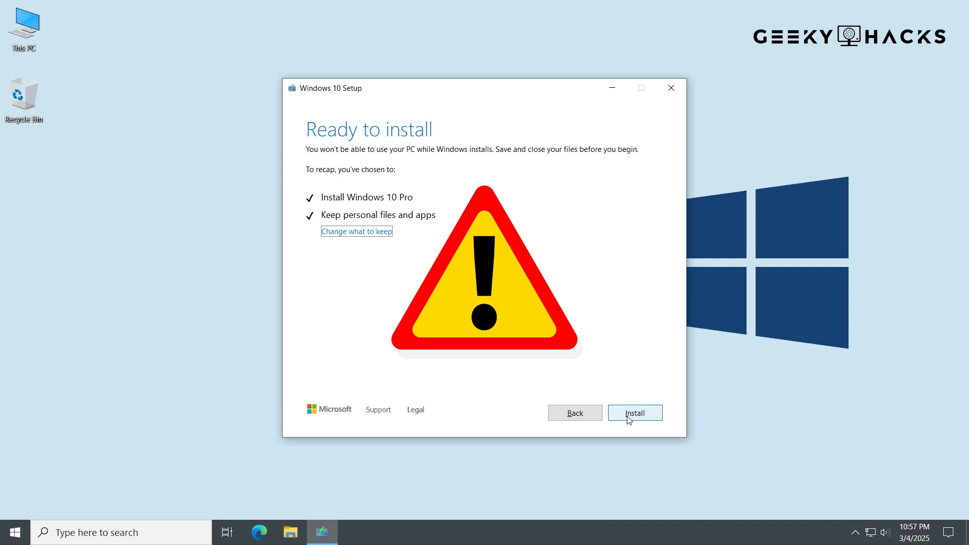
Review 'Change what to keep', keep personal files and apps, and start installing Windows 10 Pro.
click(634, 412)
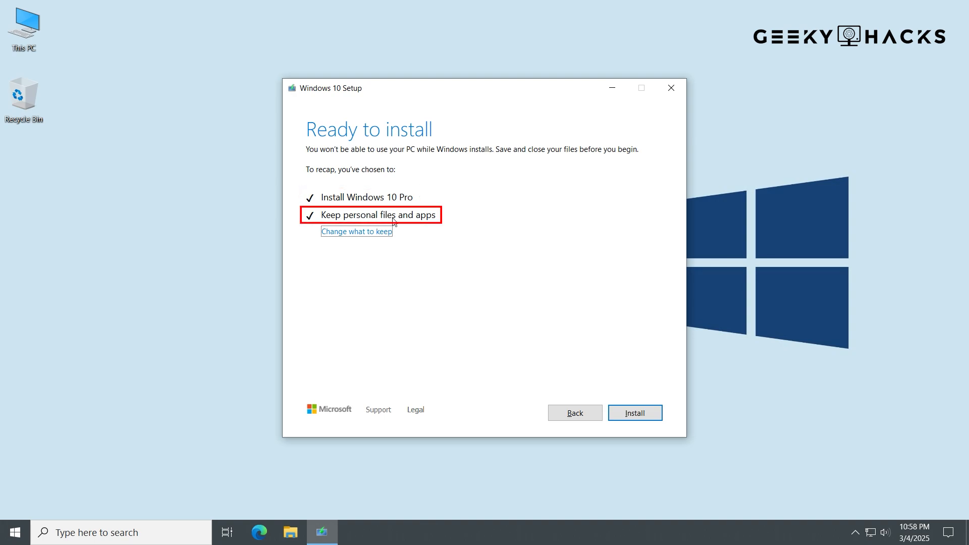
mouse_move(490, 233)
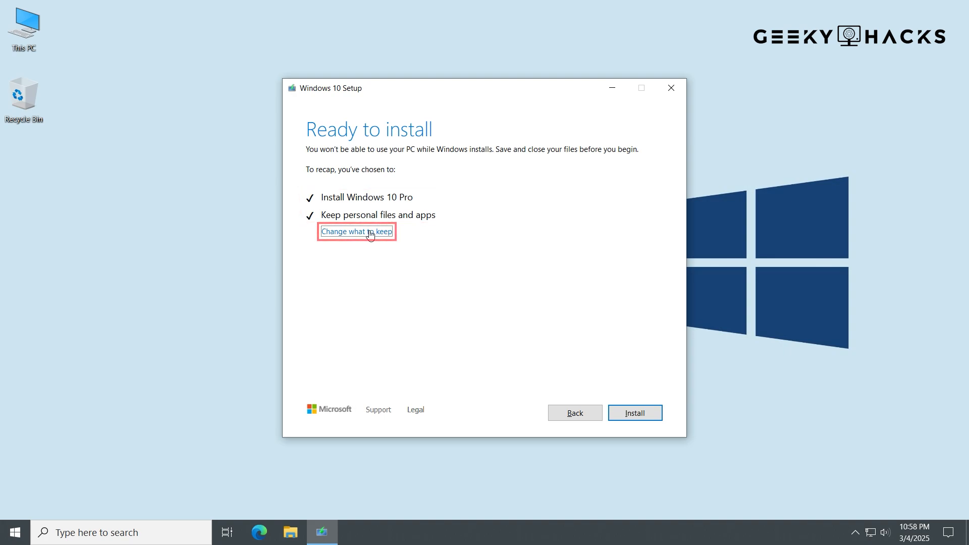
click(357, 231)
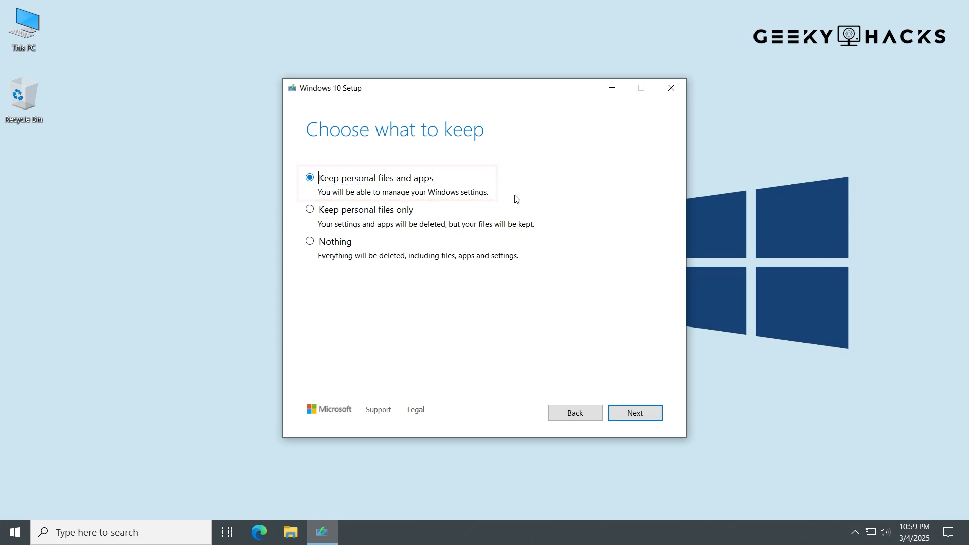
click(634, 413)
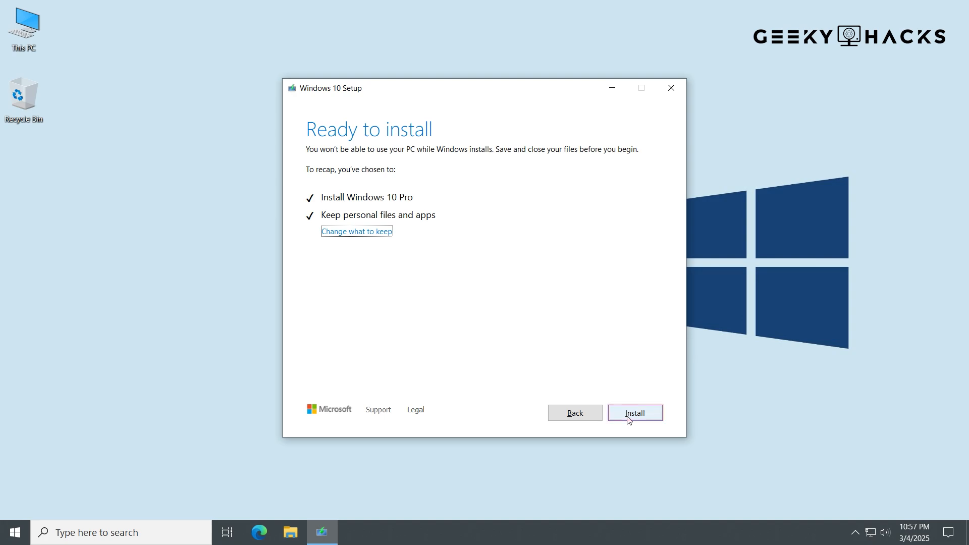
click(634, 412)
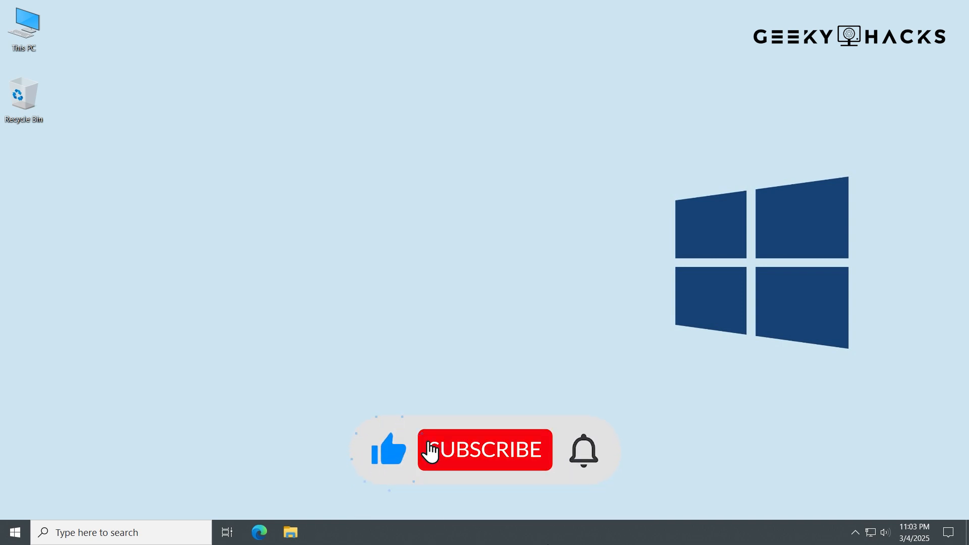
click(485, 449)
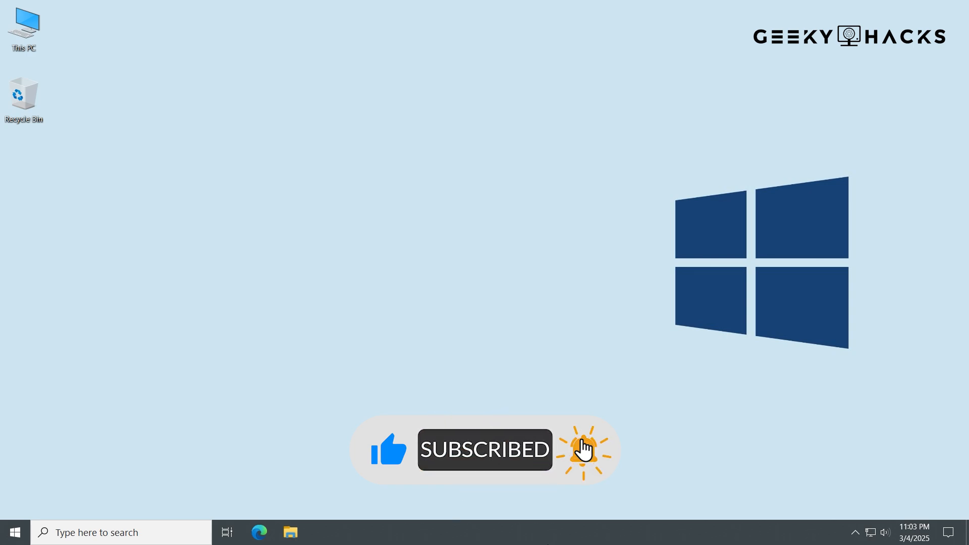